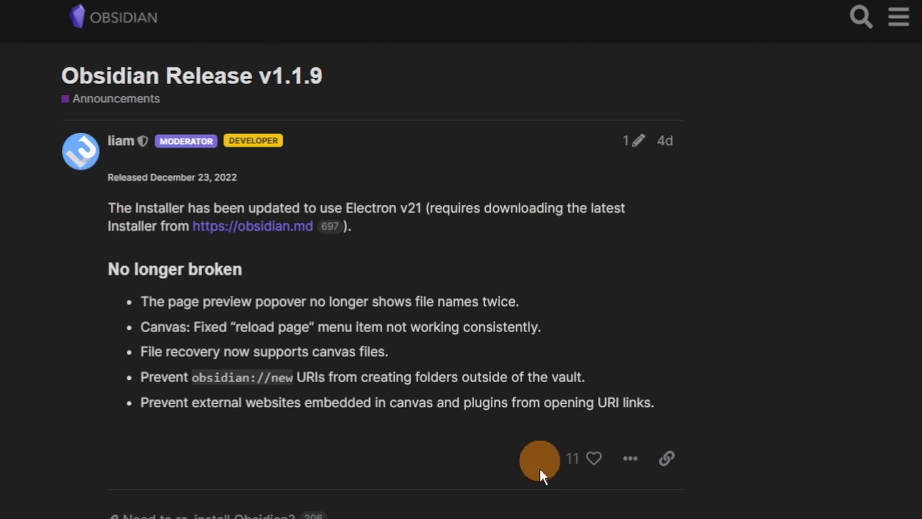
{"action": "mouse_move", "coordinate": [359, 299]}
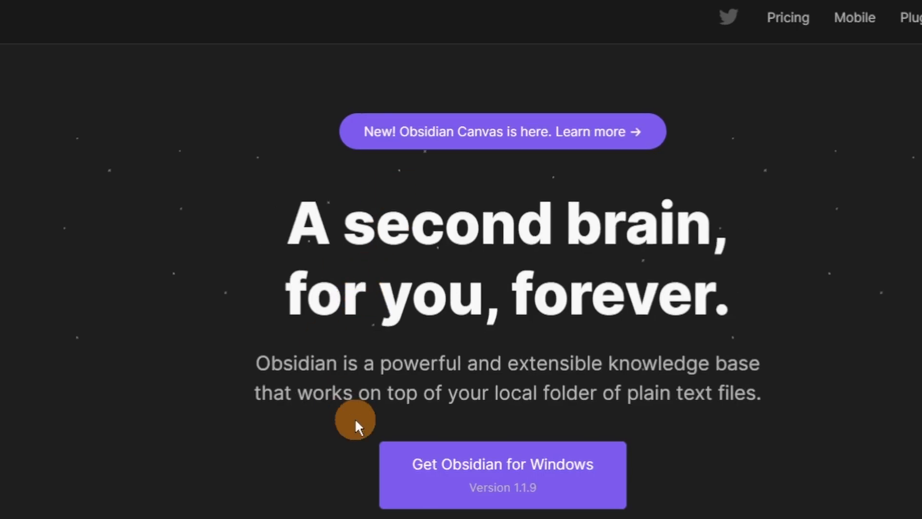
{"action": "mouse_move", "coordinate": [587, 372]}
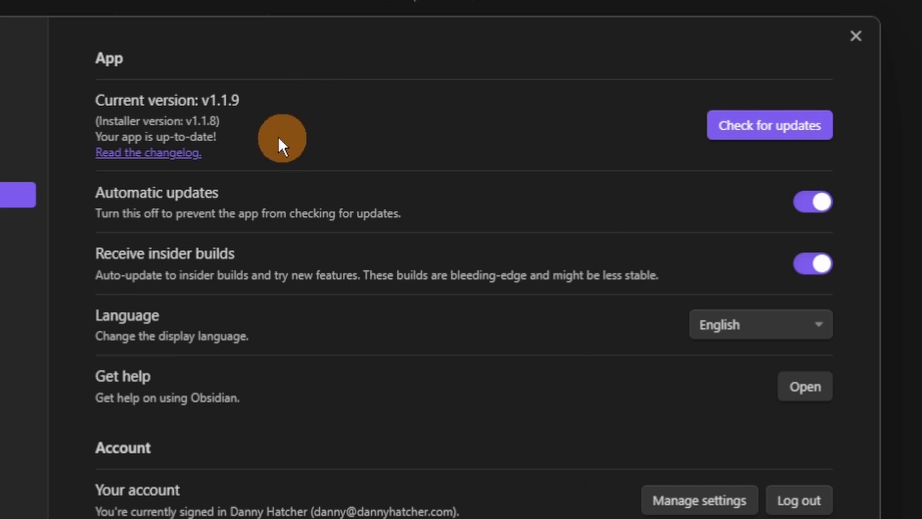
{"action": "mouse_move", "coordinate": [342, 130]}
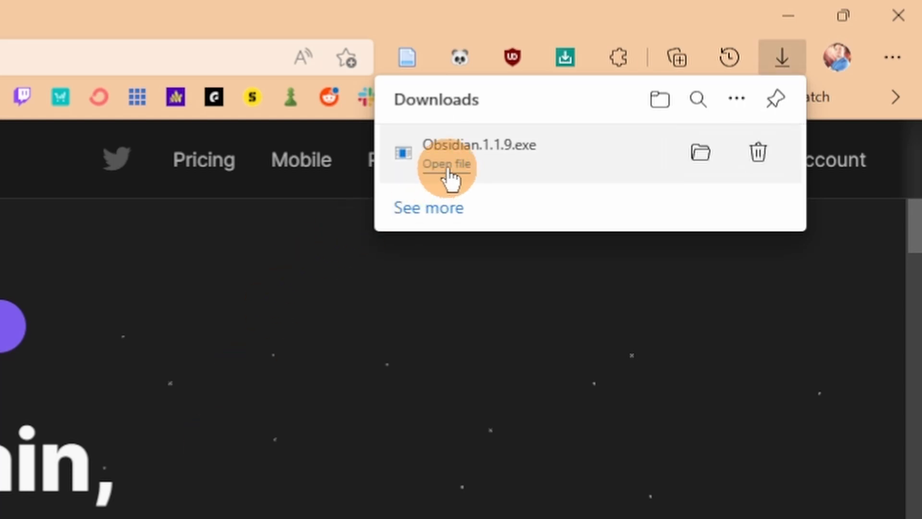
Run the downloaded Obsidian 1.1.9 setup so the installer reports v1.1.9
{"action": "left_click", "coordinate": [447, 165]}
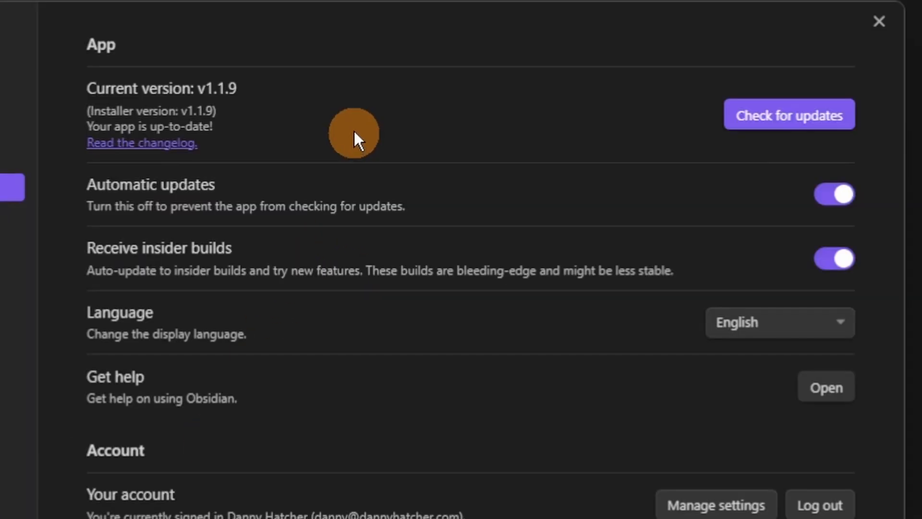
{"action": "mouse_move", "coordinate": [265, 115]}
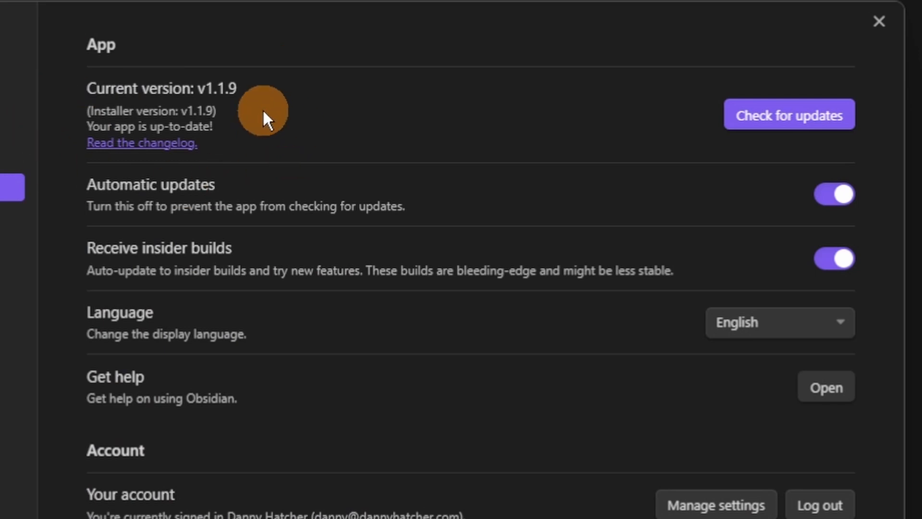
{"action": "left_click", "coordinate": [879, 21]}
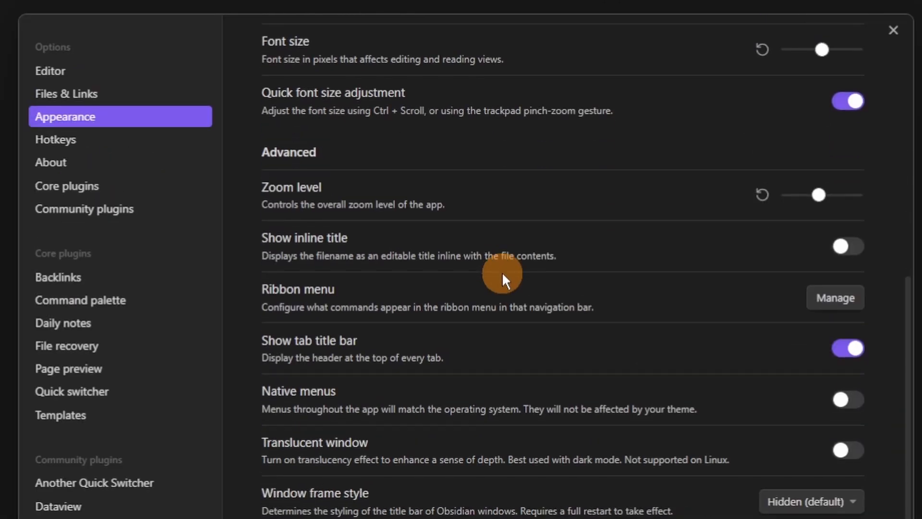
{"action": "mouse_move", "coordinate": [236, 301]}
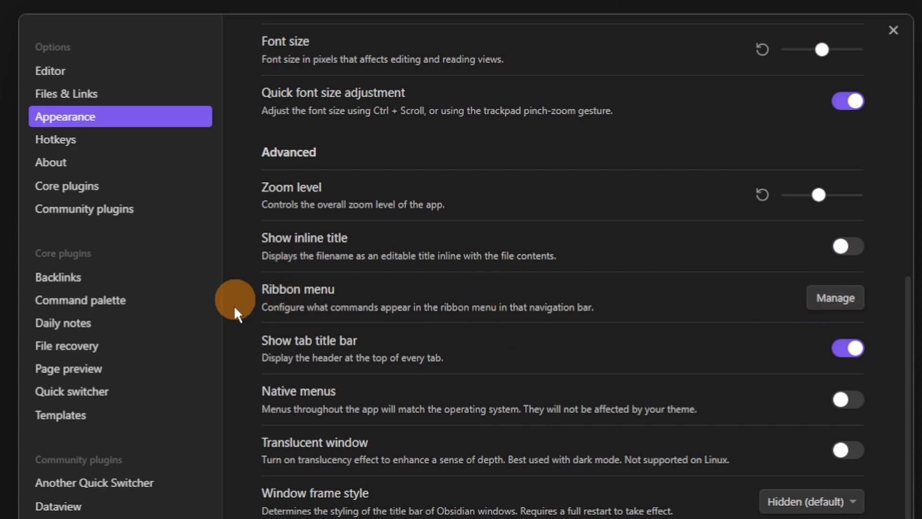
Remove Open quick switcher, Create new canvas and Insert template from the ribbon
{"action": "left_click", "coordinate": [835, 297]}
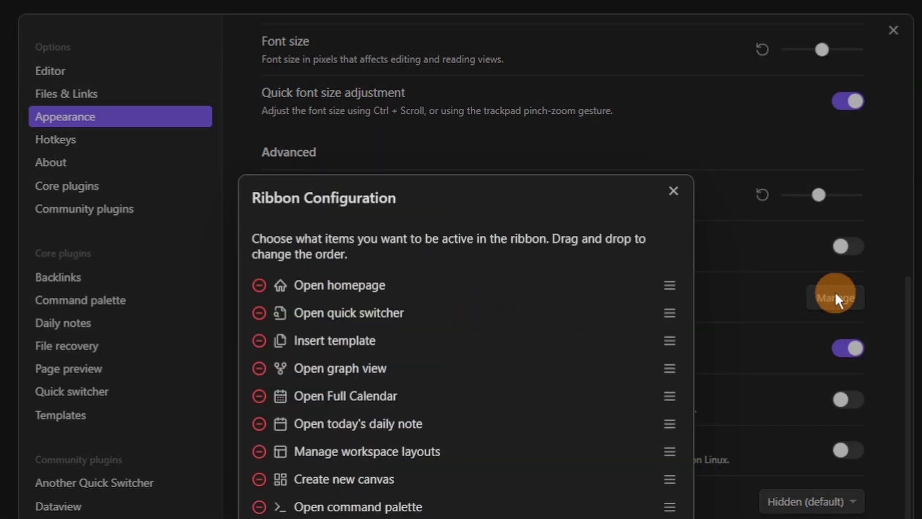
{"action": "mouse_move", "coordinate": [261, 313]}
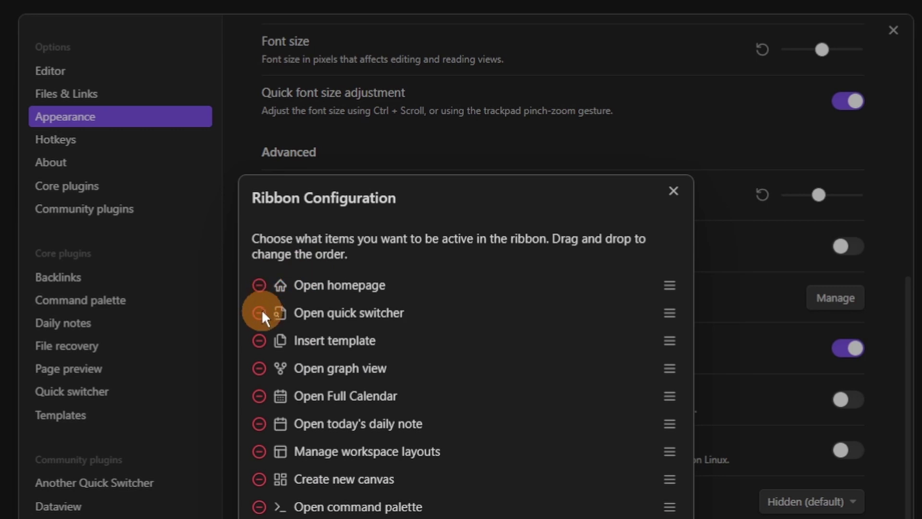
{"action": "left_click", "coordinate": [259, 312]}
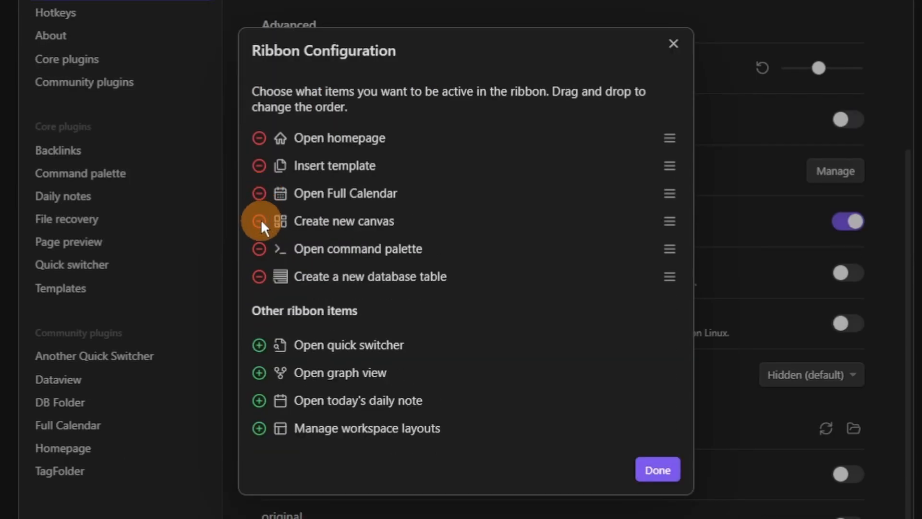
{"action": "left_click", "coordinate": [259, 221]}
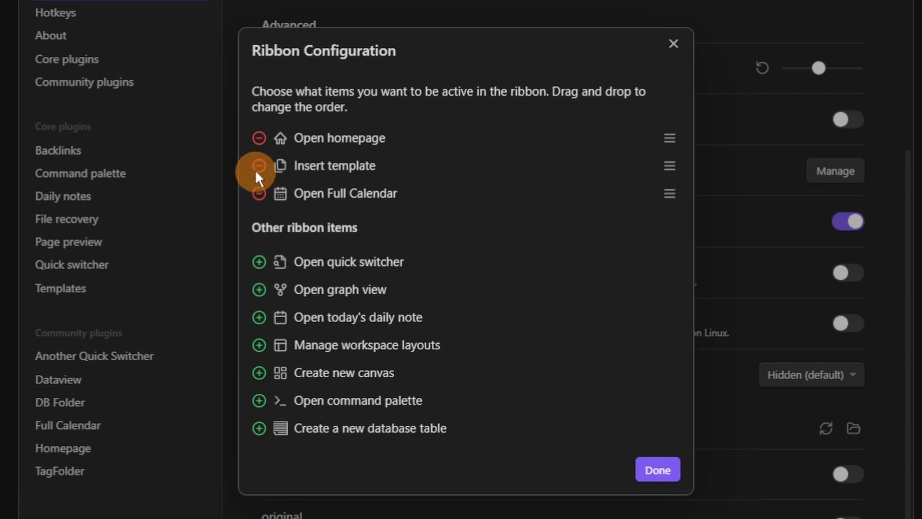
{"action": "left_click", "coordinate": [258, 165]}
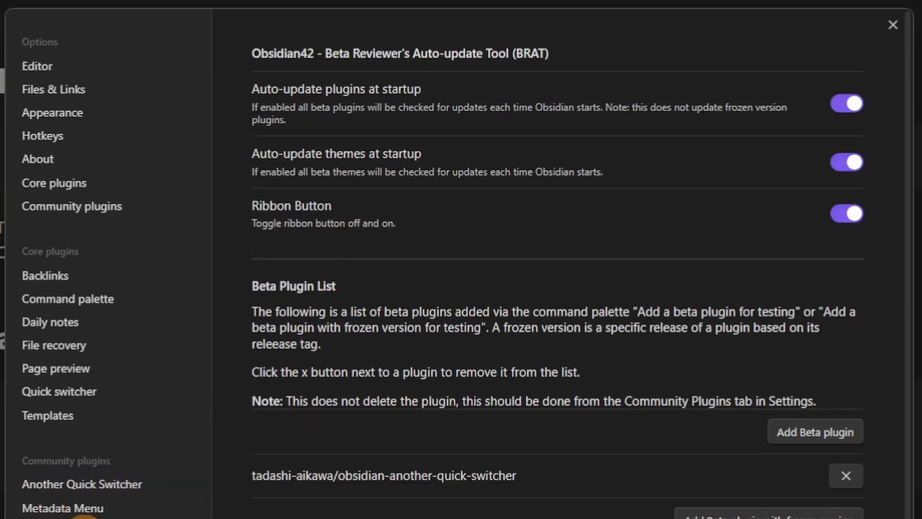
{"action": "mouse_move", "coordinate": [540, 27]}
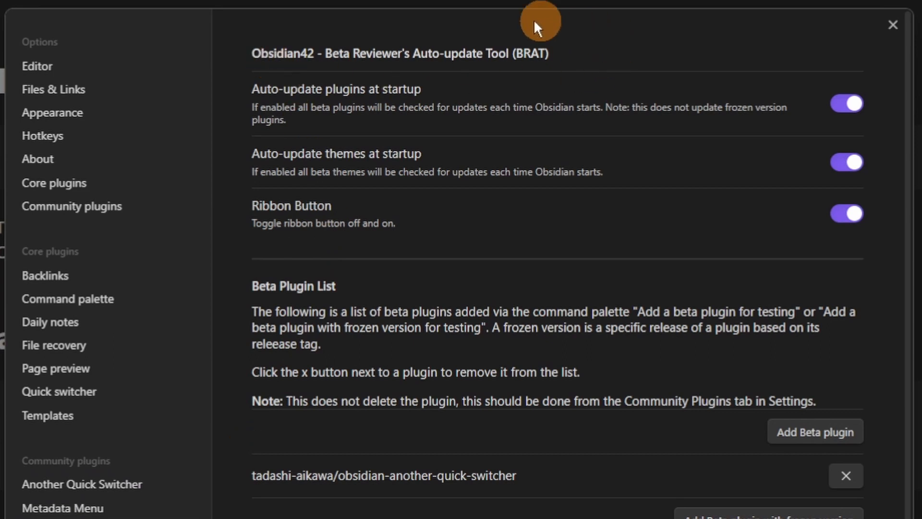
{"action": "mouse_move", "coordinate": [769, 147]}
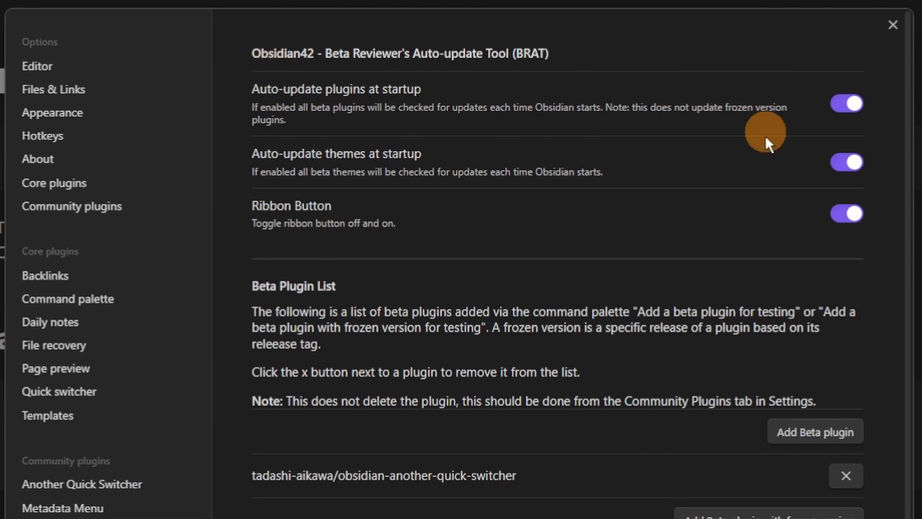
{"action": "scroll", "scroll_direction": "down", "scroll_amount": 3}
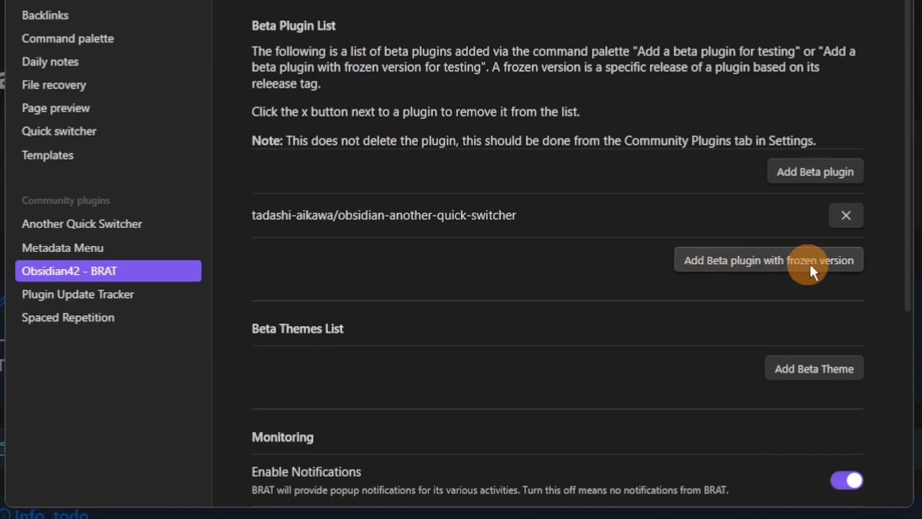
{"action": "mouse_move", "coordinate": [498, 242]}
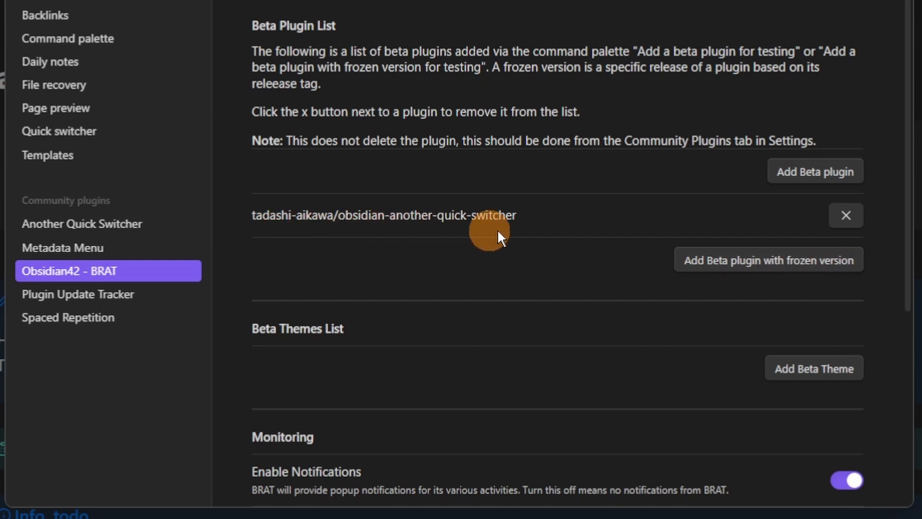
{"action": "mouse_move", "coordinate": [573, 237]}
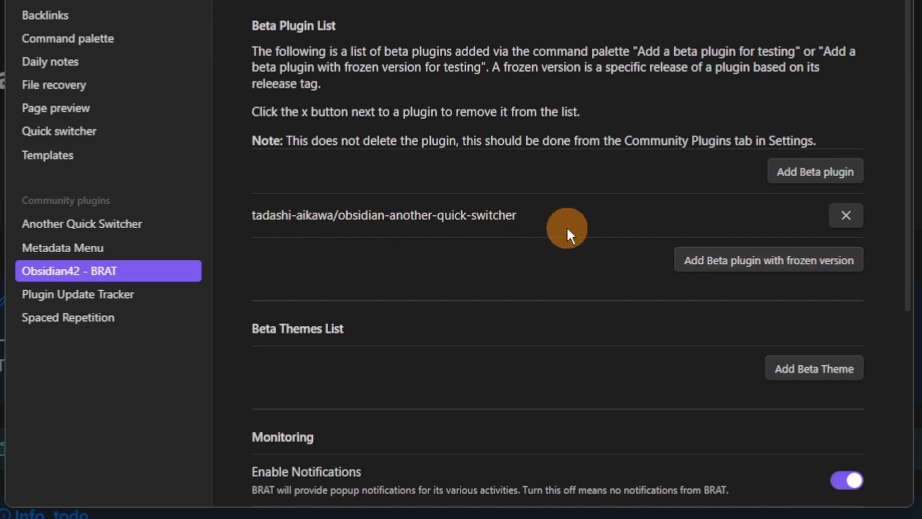
{"action": "mouse_move", "coordinate": [556, 254]}
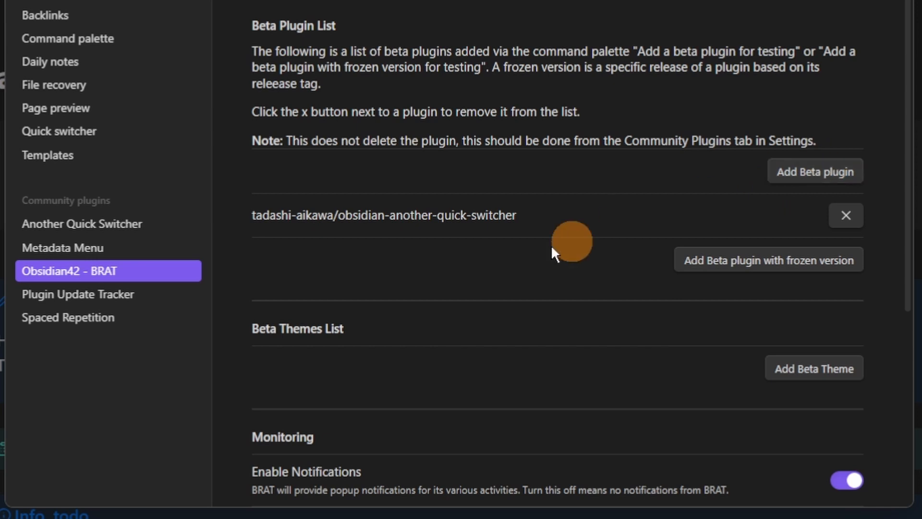
{"action": "left_click", "coordinate": [86, 485]}
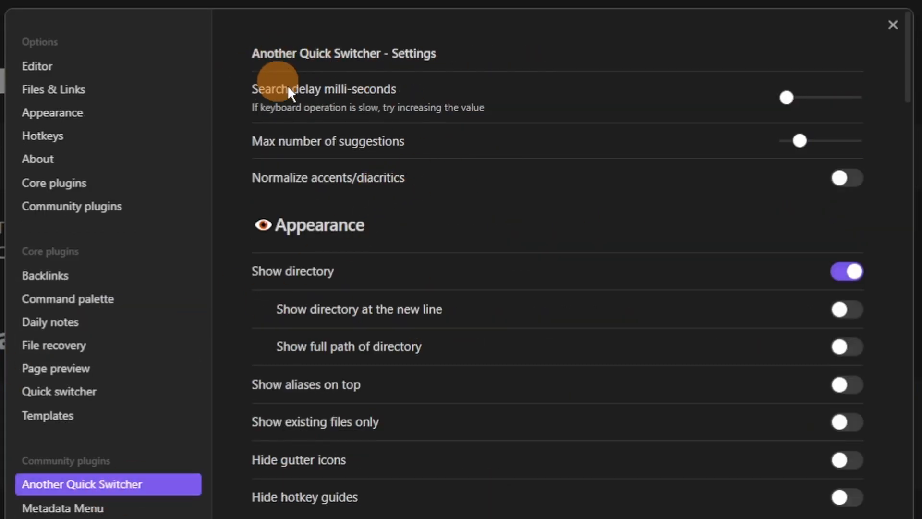
{"action": "mouse_move", "coordinate": [747, 113]}
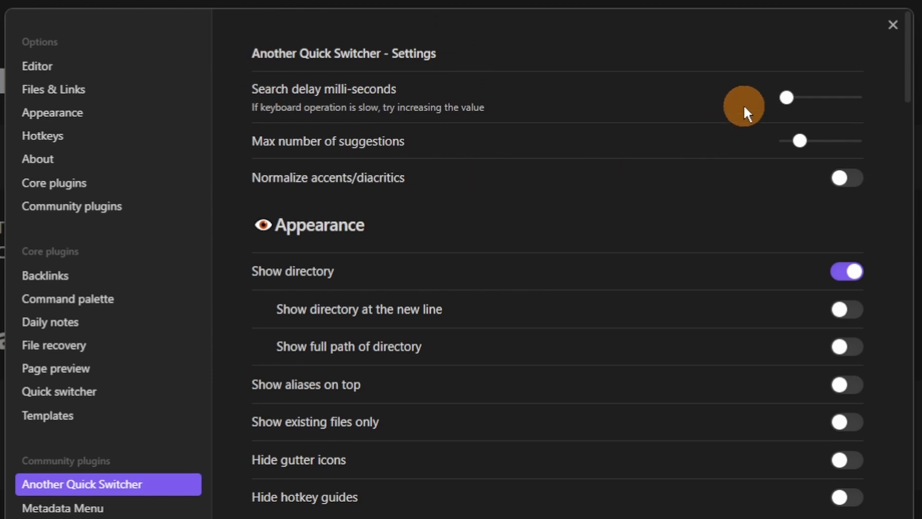
Scroll through Another Quick Switcher's search command settings
{"action": "scroll", "scroll_direction": "down", "scroll_amount": 3}
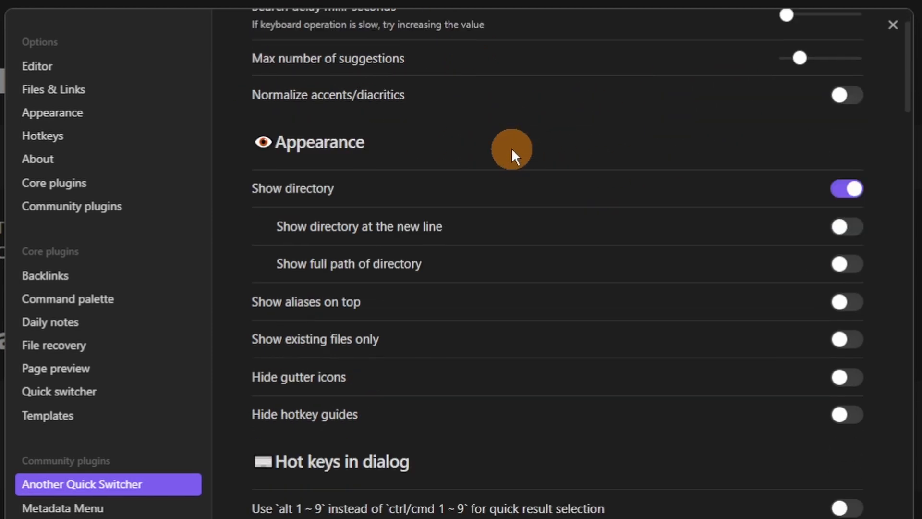
{"action": "scroll", "scroll_direction": "down", "scroll_amount": 3}
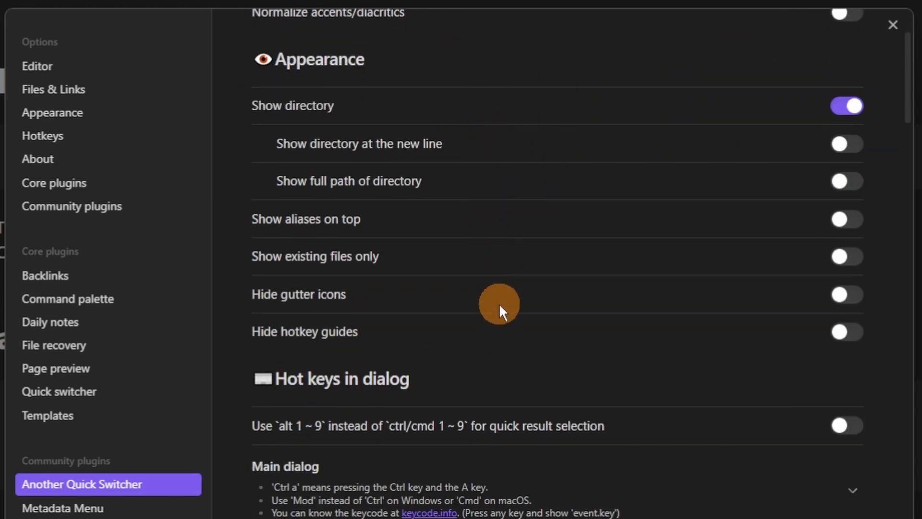
{"action": "scroll", "scroll_direction": "down", "scroll_amount": 3}
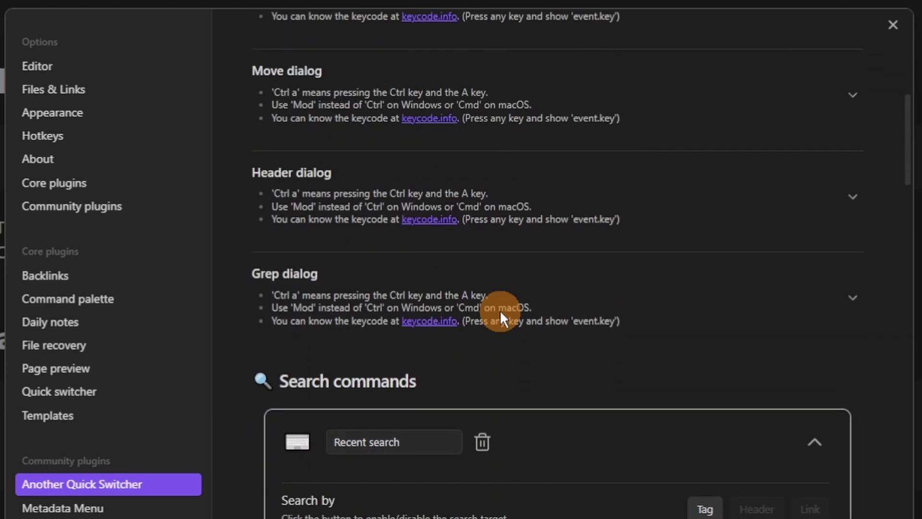
{"action": "scroll", "scroll_direction": "down", "scroll_amount": 3}
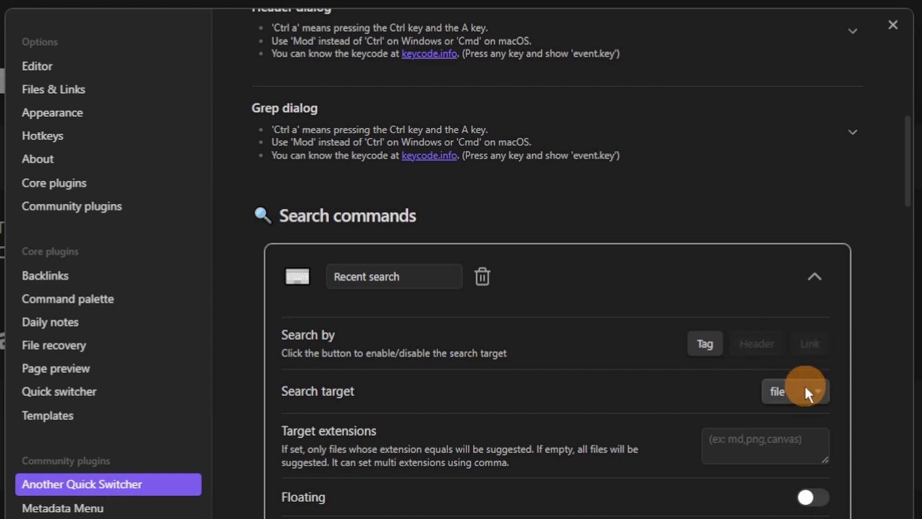
{"action": "left_click", "coordinate": [817, 391]}
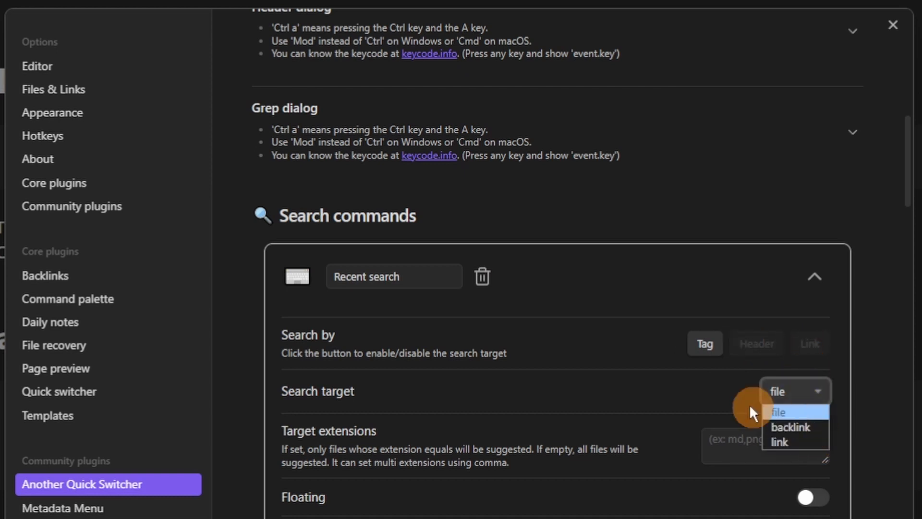
{"action": "left_click", "coordinate": [780, 412]}
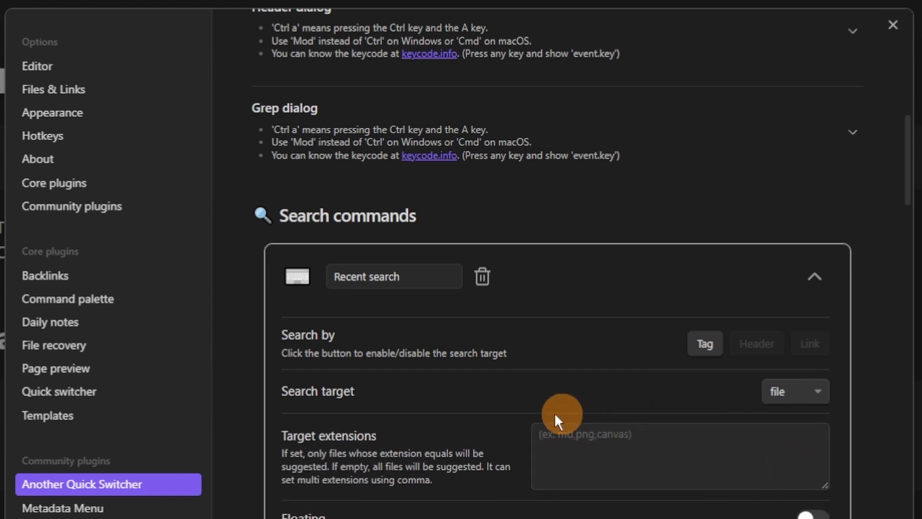
{"action": "mouse_move", "coordinate": [609, 516]}
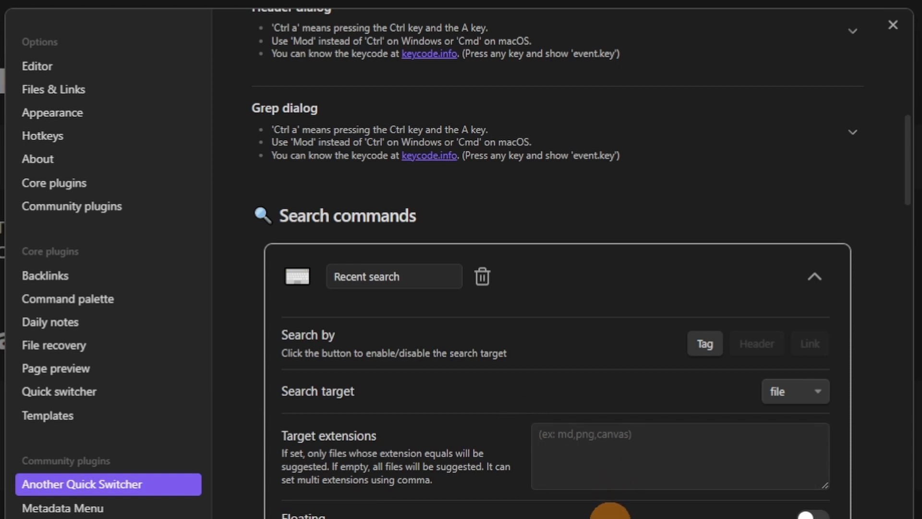
Fold the Recent search and Star search options and scroll toward the Grep section
{"action": "scroll", "scroll_direction": "down", "scroll_amount": 3}
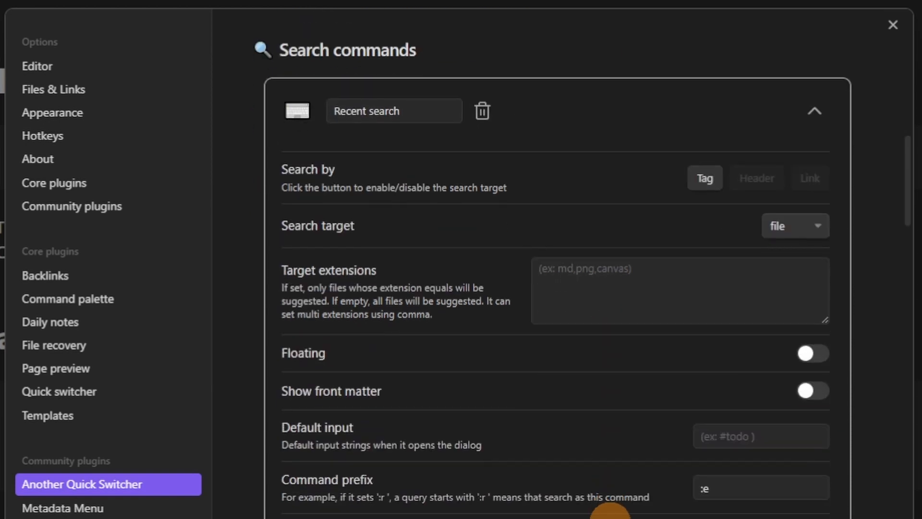
{"action": "mouse_move", "coordinate": [816, 109]}
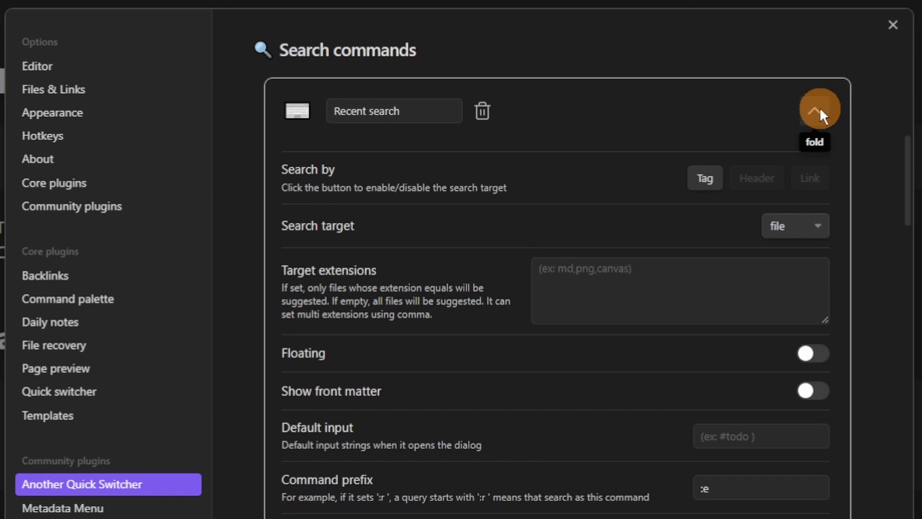
{"action": "left_click", "coordinate": [815, 109]}
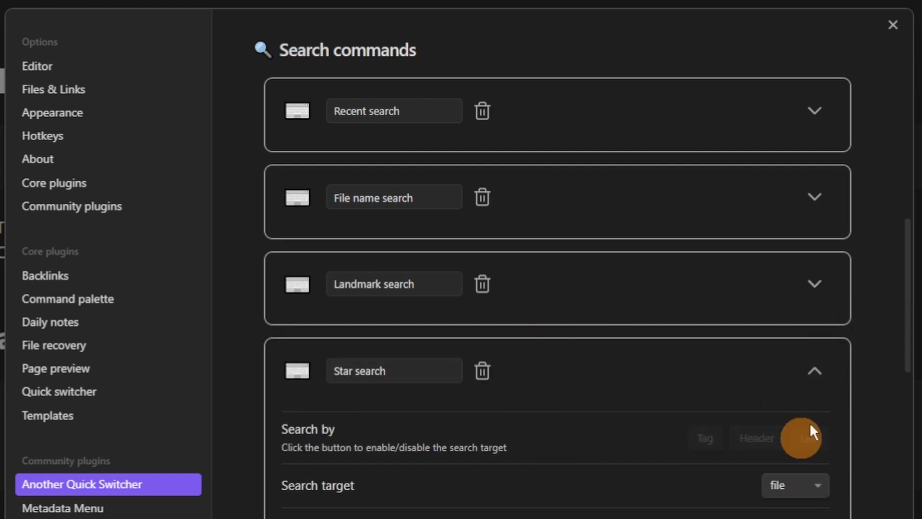
{"action": "left_click", "coordinate": [815, 371]}
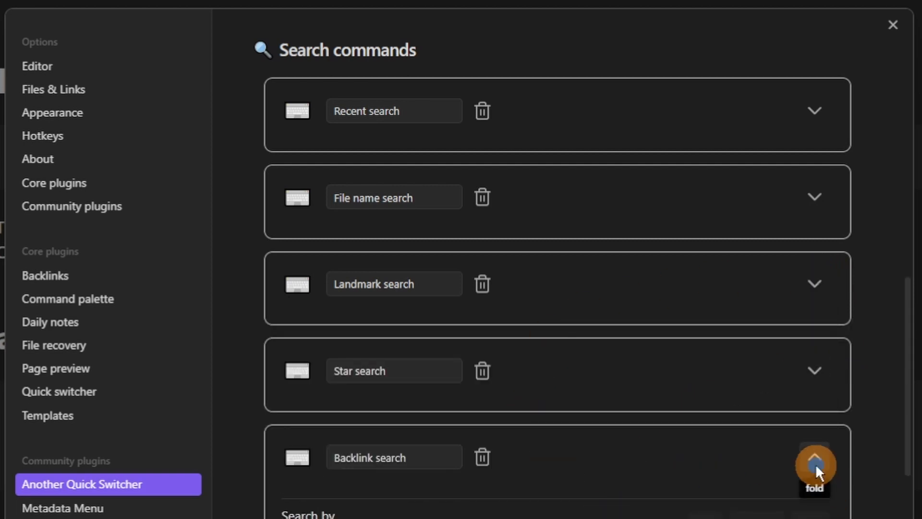
{"action": "scroll", "scroll_direction": "down", "scroll_amount": 3}
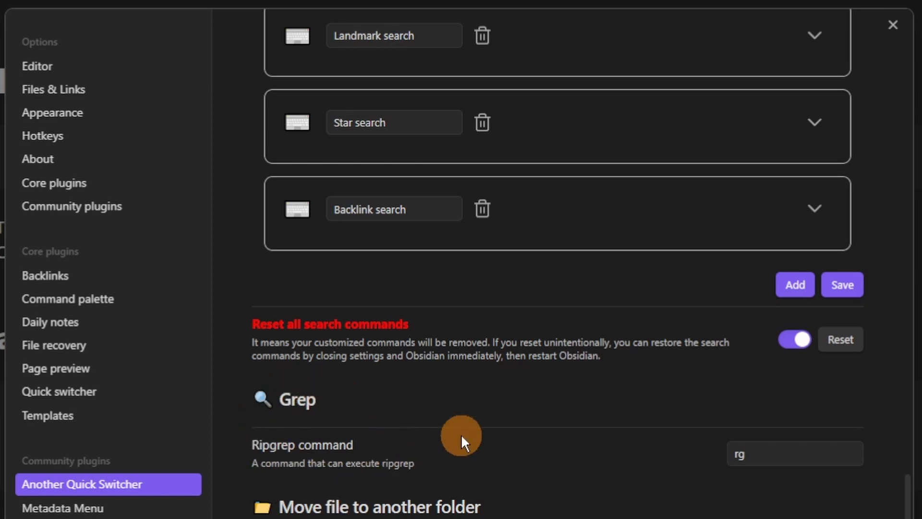
{"action": "scroll", "scroll_direction": "down", "scroll_amount": 3}
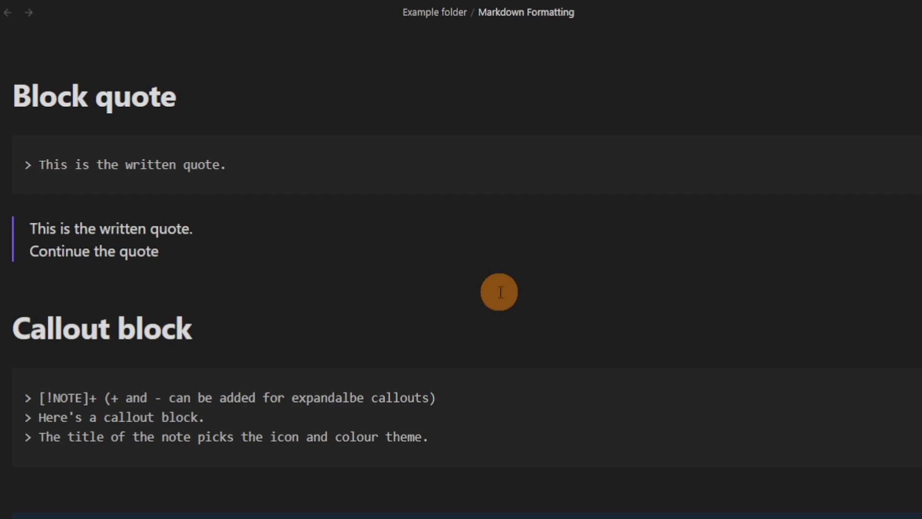
Try Another Quick Switcher's header search on the formatting note, then open the date column options
{"action": "key", "text": "ctrl+p"}
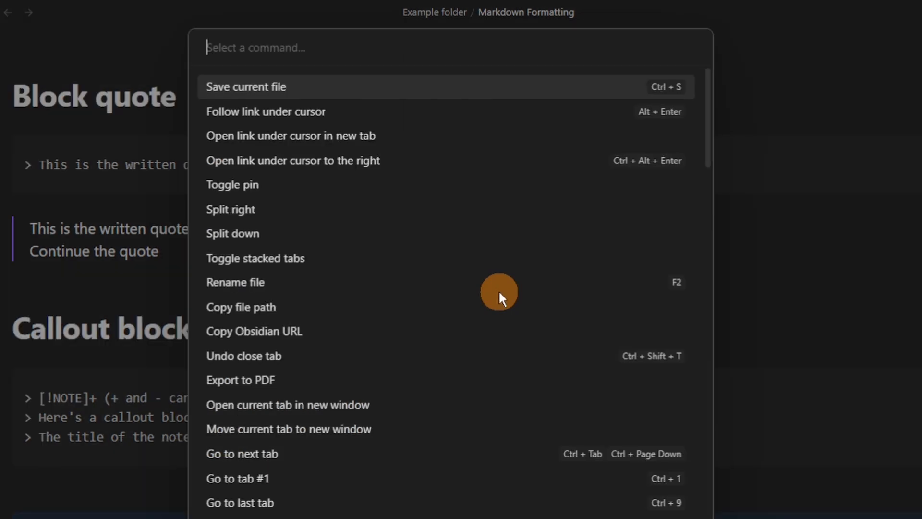
{"action": "type", "text": "an"}
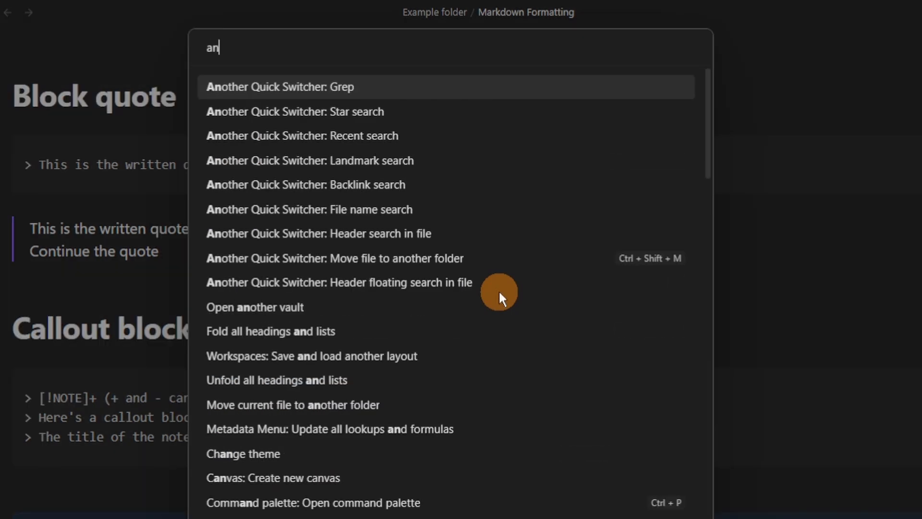
{"action": "mouse_move", "coordinate": [439, 239]}
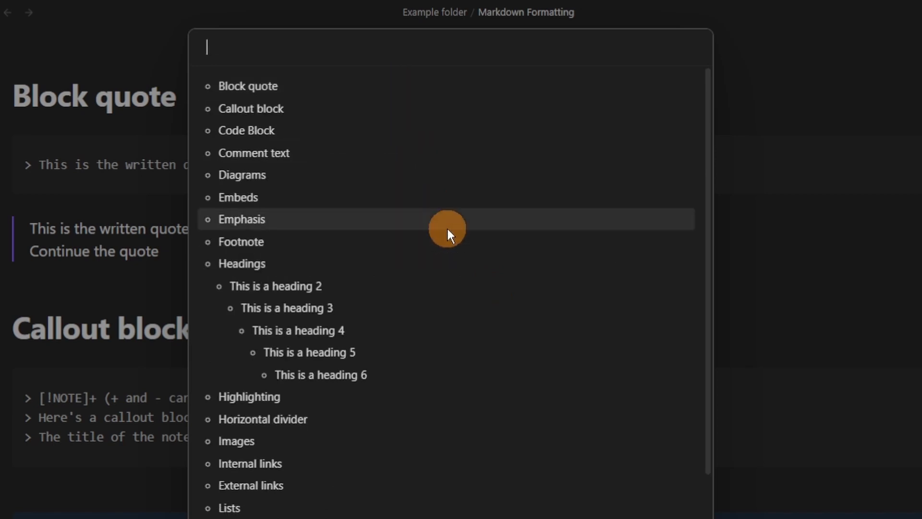
{"action": "type", "text": "he"}
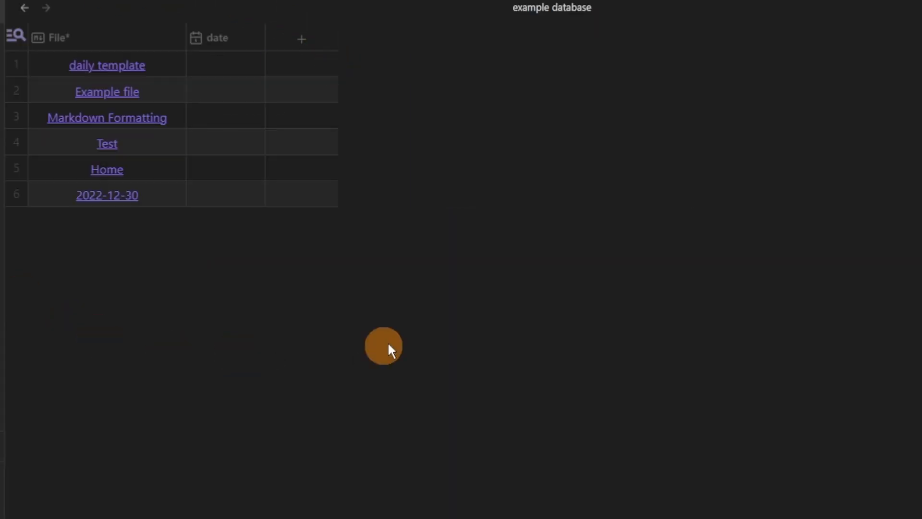
{"action": "left_click", "coordinate": [217, 37]}
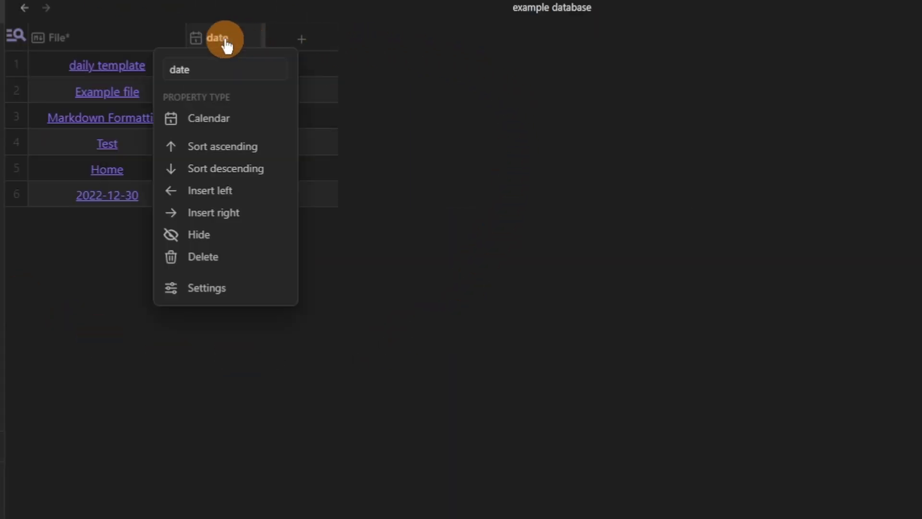
Open the date picker on row 1's date cell and advance to the next month
{"action": "left_click", "coordinate": [209, 119]}
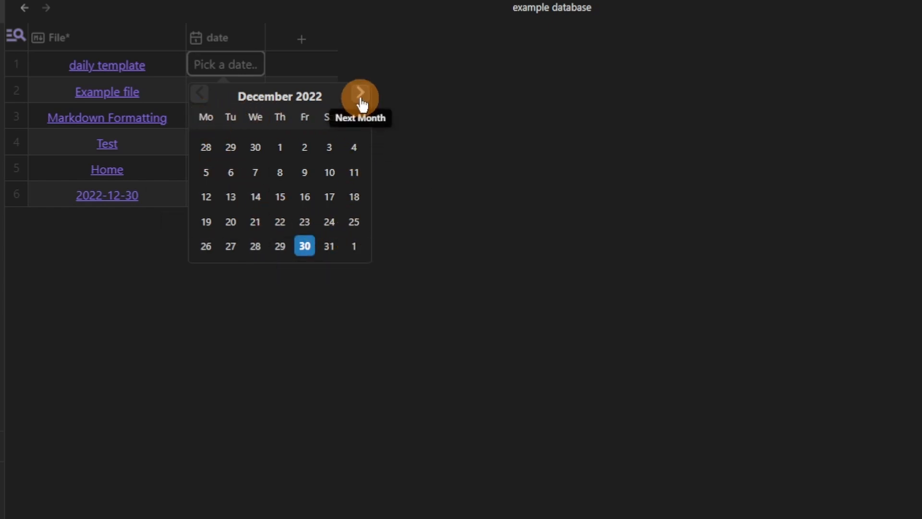
{"action": "left_click", "coordinate": [361, 92]}
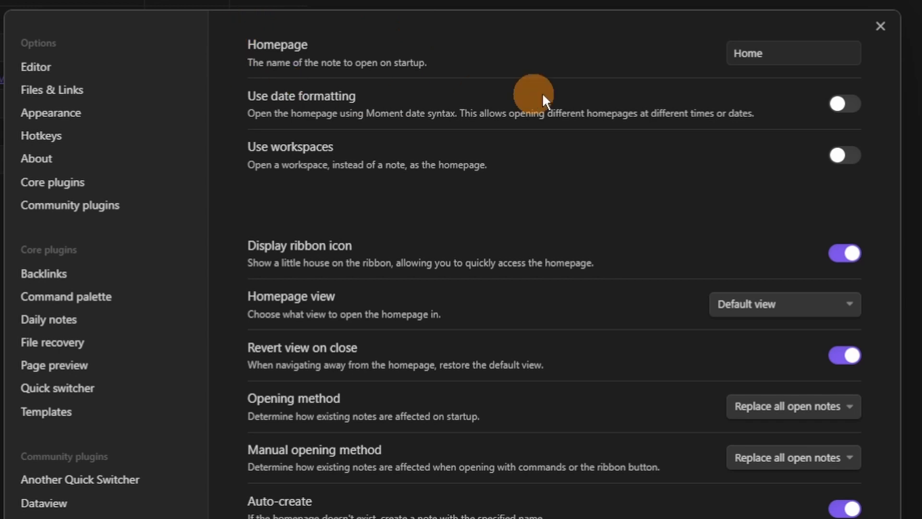
{"action": "mouse_move", "coordinate": [824, 182]}
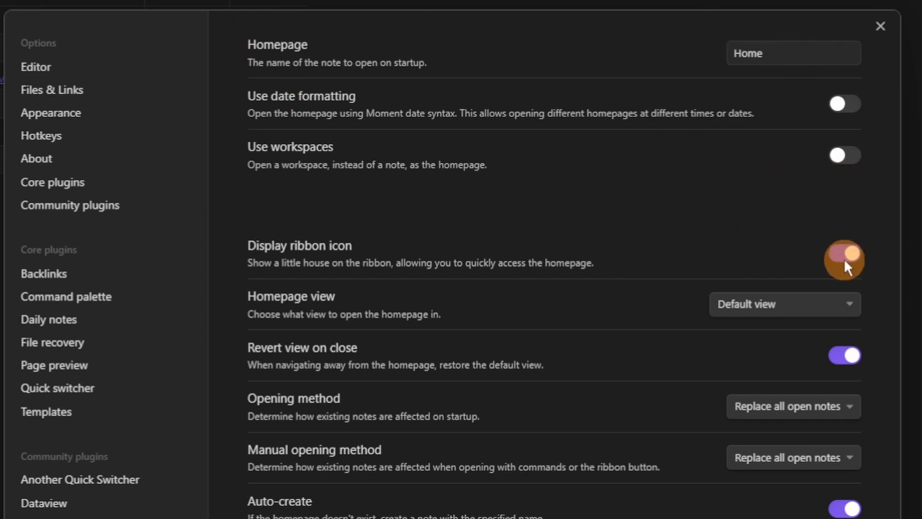
Toggle the Homepage plugin's Display ribbon icon and Revert view on close options
{"action": "left_click", "coordinate": [844, 261]}
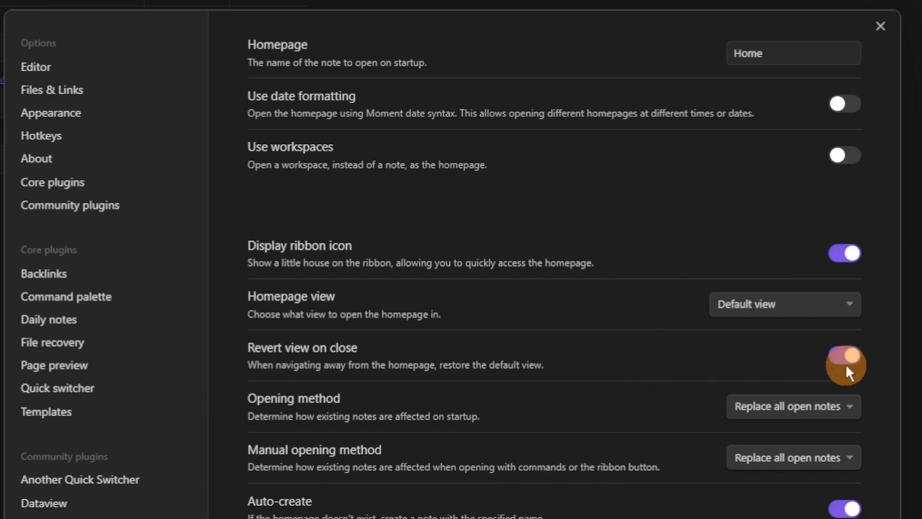
{"action": "left_click", "coordinate": [845, 366]}
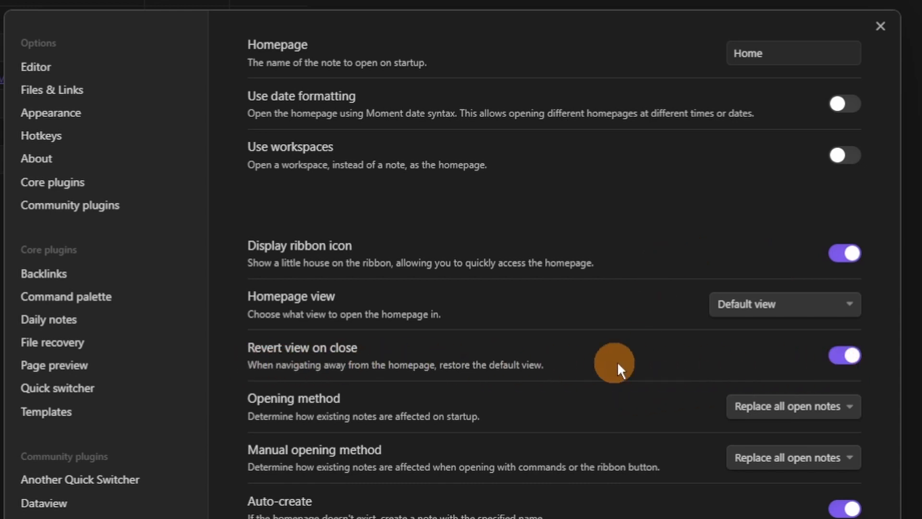
{"action": "mouse_move", "coordinate": [676, 367]}
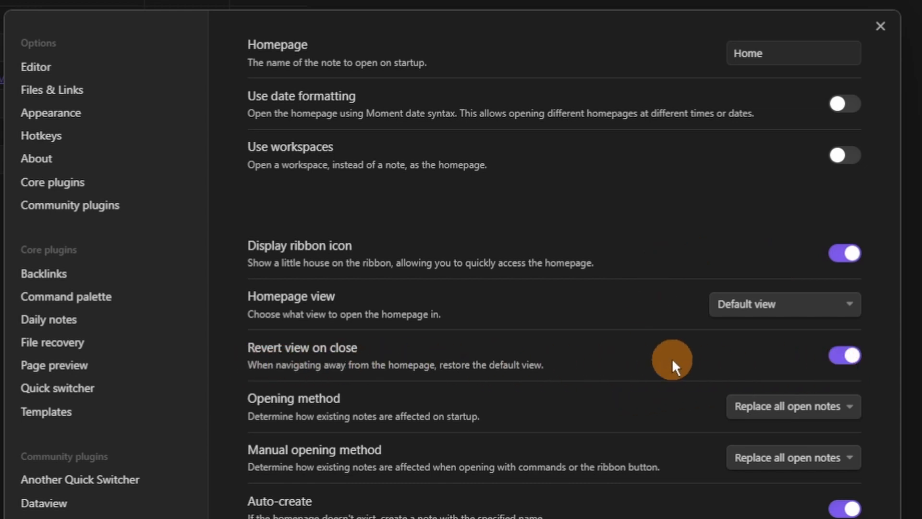
{"action": "scroll", "scroll_direction": "down", "scroll_amount": 3}
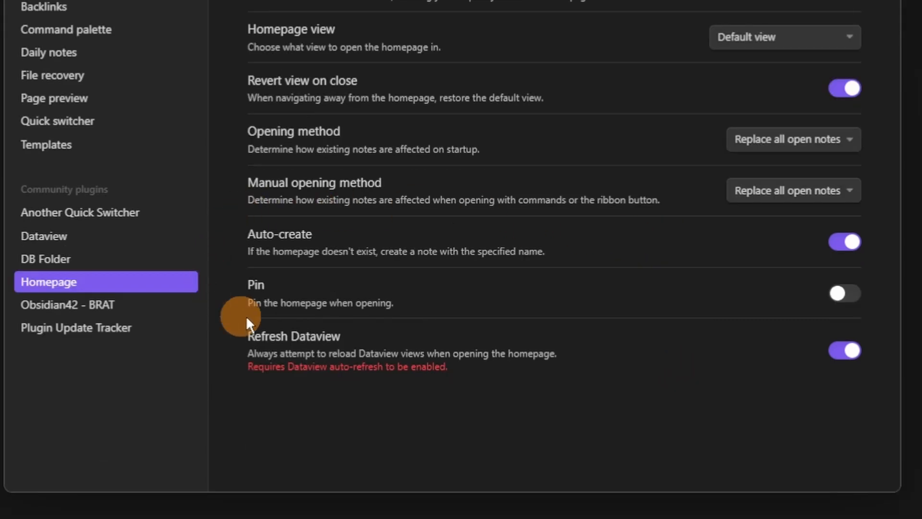
{"action": "left_click", "coordinate": [845, 294]}
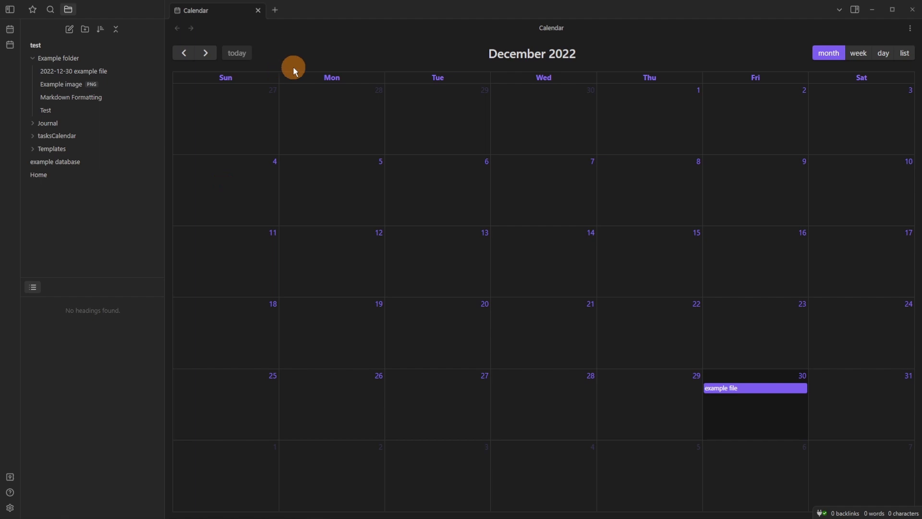
Review the Full Calendar plugin preferences in Settings
{"action": "left_click", "coordinate": [9, 507]}
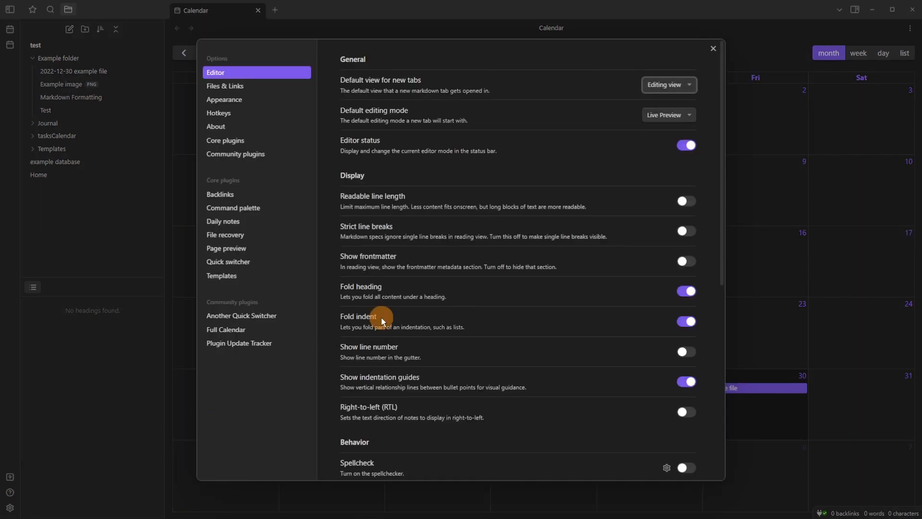
{"action": "left_click", "coordinate": [226, 330]}
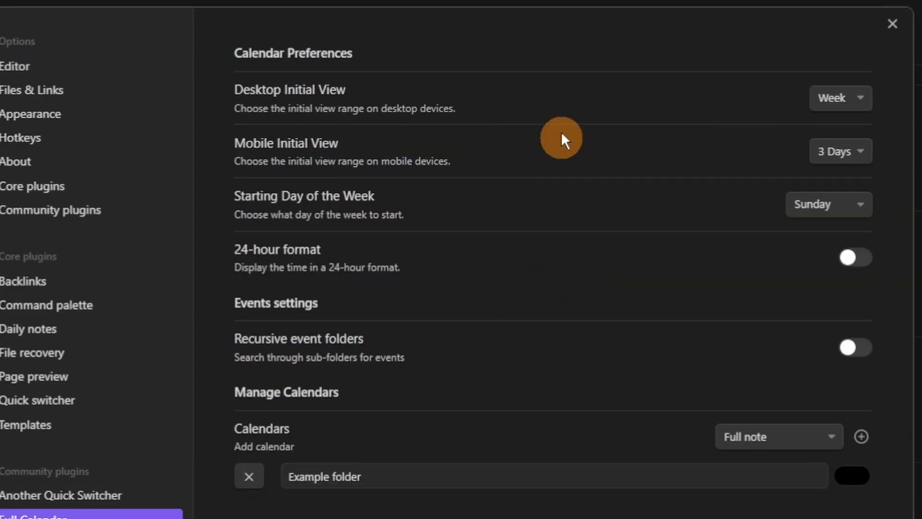
{"action": "mouse_move", "coordinate": [577, 108]}
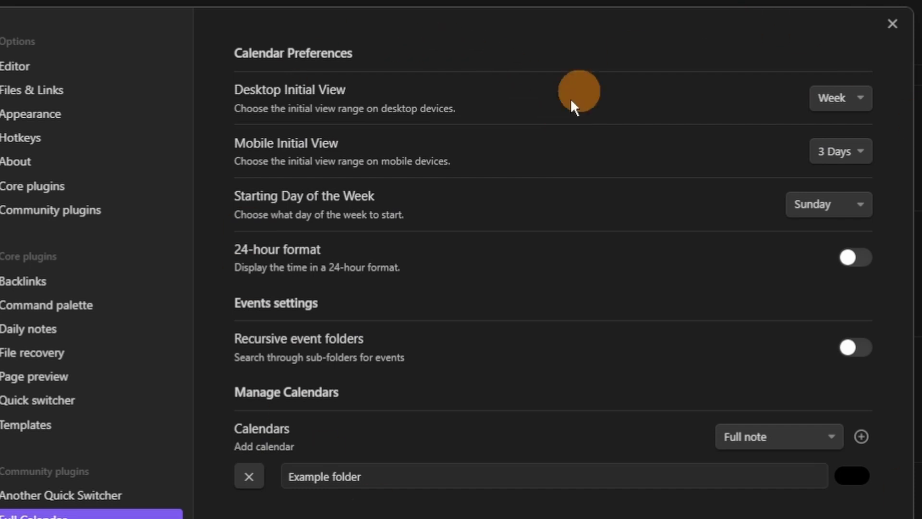
{"action": "left_click", "coordinate": [840, 150]}
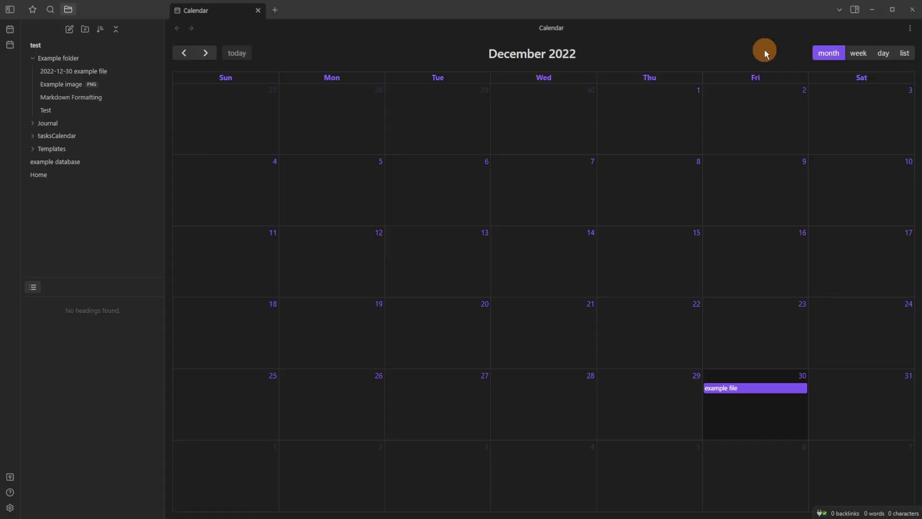
Switch the calendar to the December 30 day view, then the weekly list view
{"action": "left_click", "coordinate": [884, 53]}
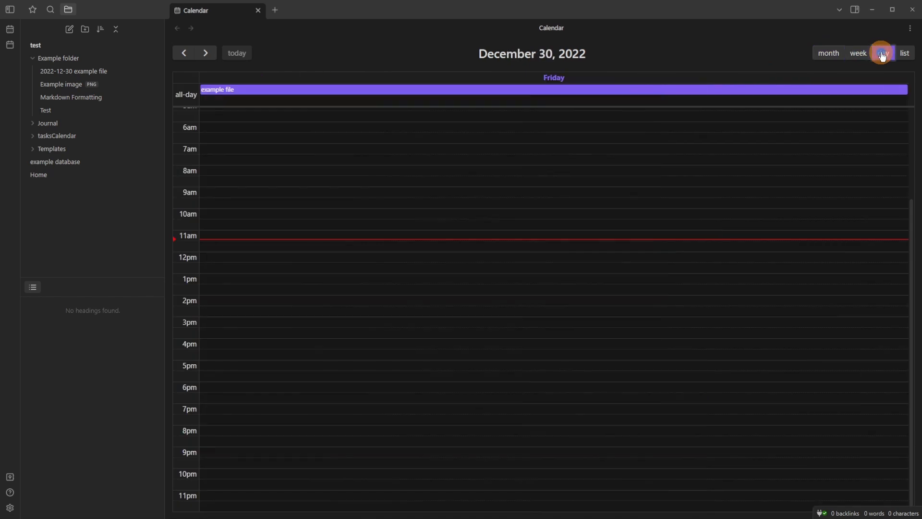
{"action": "left_click", "coordinate": [904, 53]}
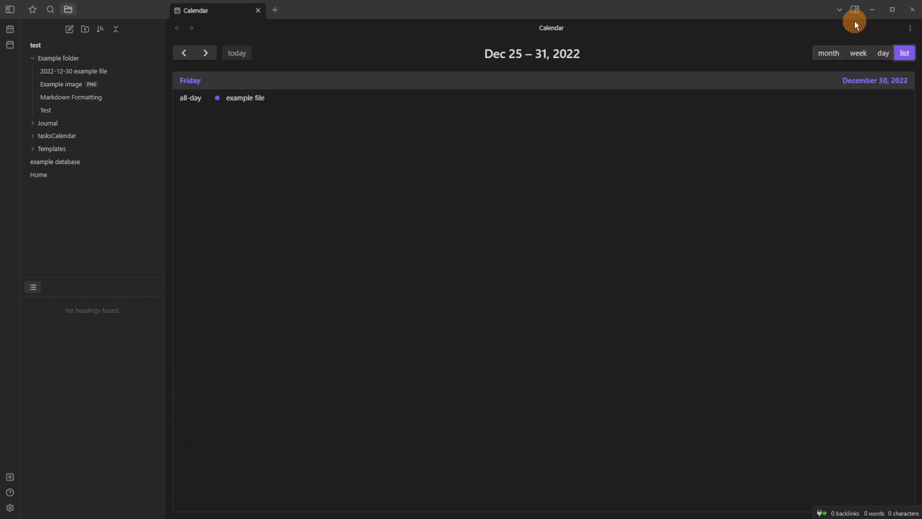
{"action": "left_click", "coordinate": [857, 9]}
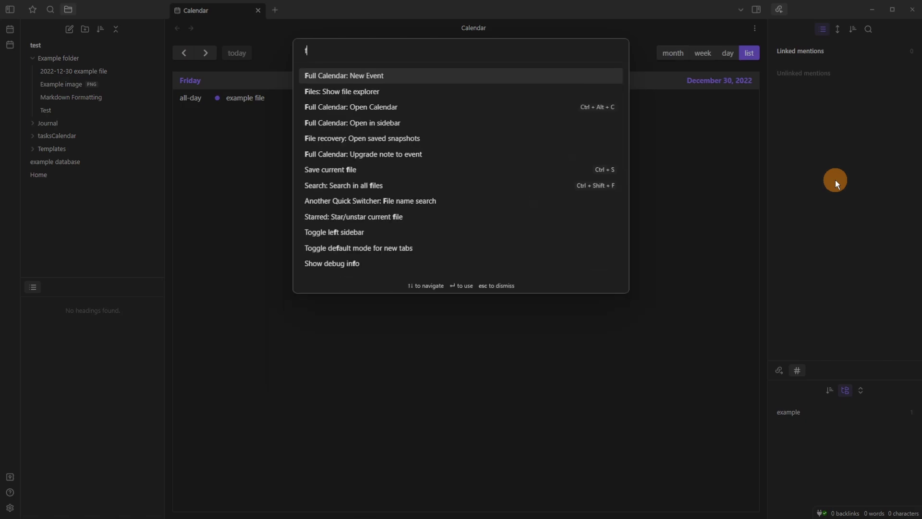
Open Full Calendar in the sidebar as an event list and advance to the next week
{"action": "type", "text": "full"}
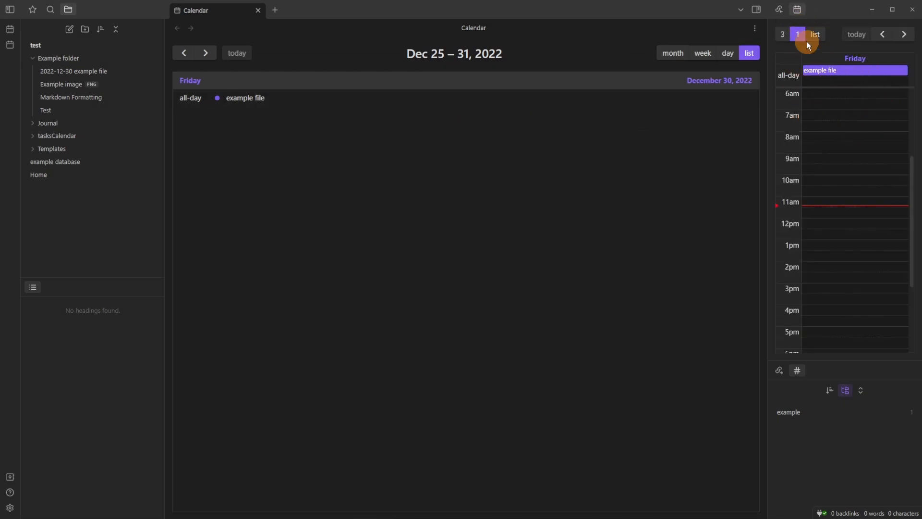
{"action": "left_click", "coordinate": [782, 34]}
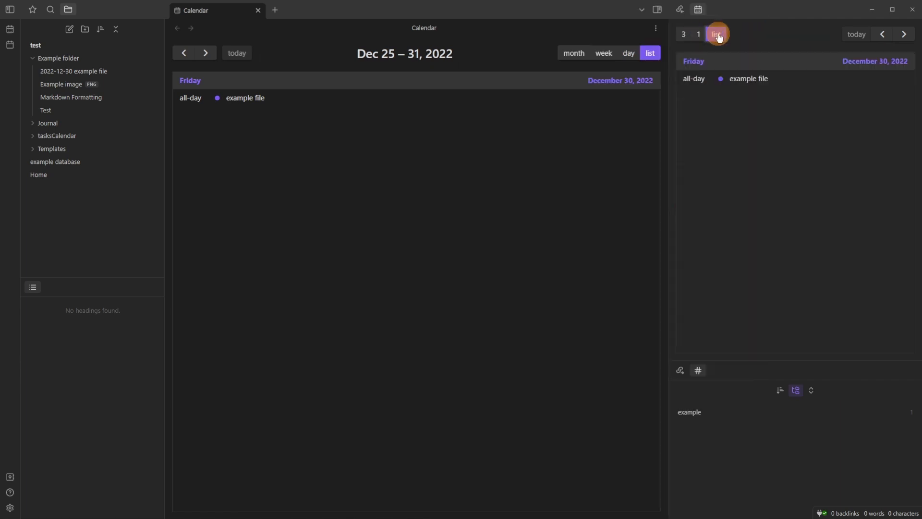
{"action": "mouse_move", "coordinate": [882, 34]}
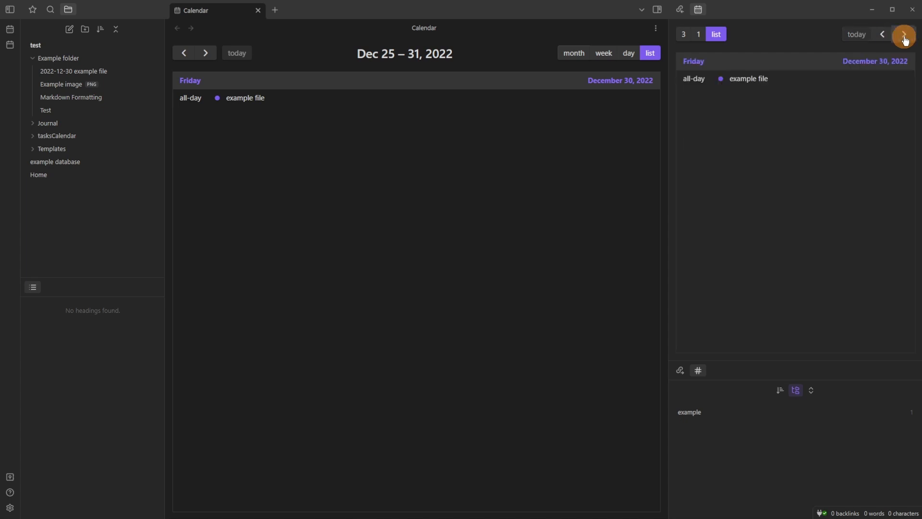
{"action": "left_click", "coordinate": [699, 33]}
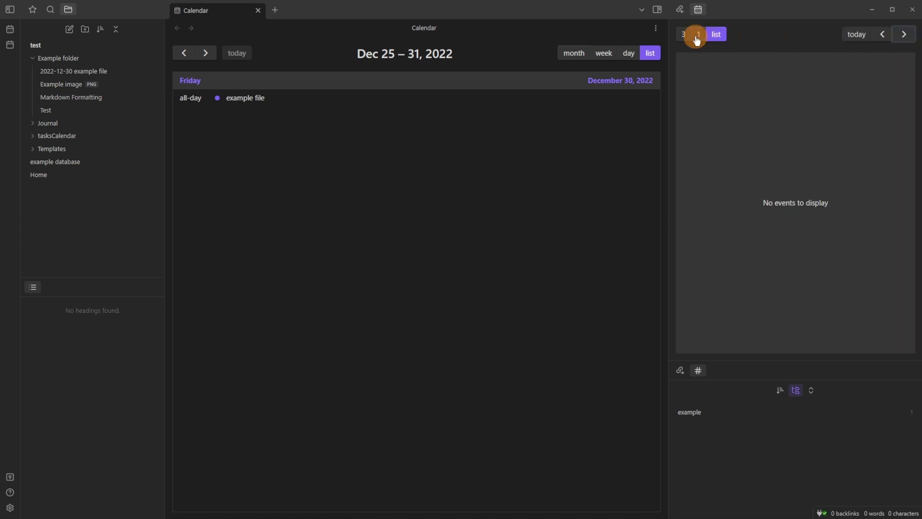
{"action": "left_click", "coordinate": [698, 34]}
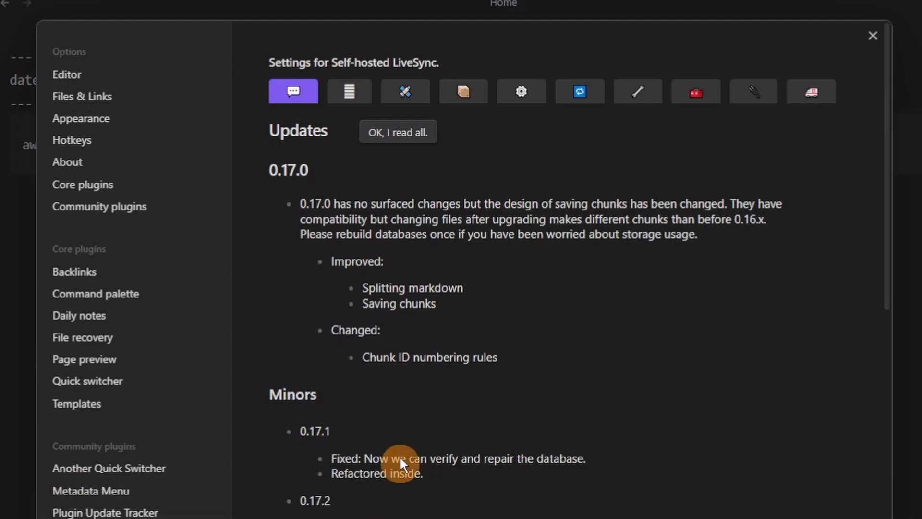
{"action": "mouse_move", "coordinate": [489, 289]}
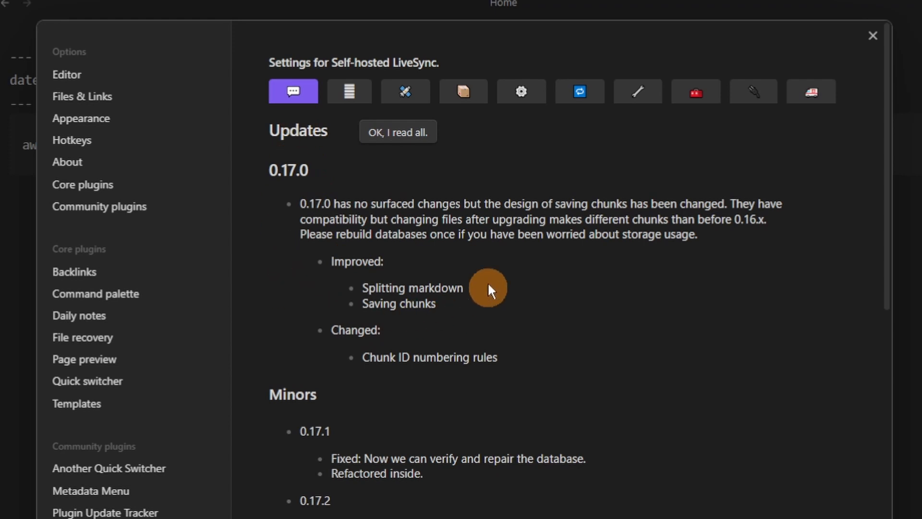
{"action": "mouse_move", "coordinate": [527, 398]}
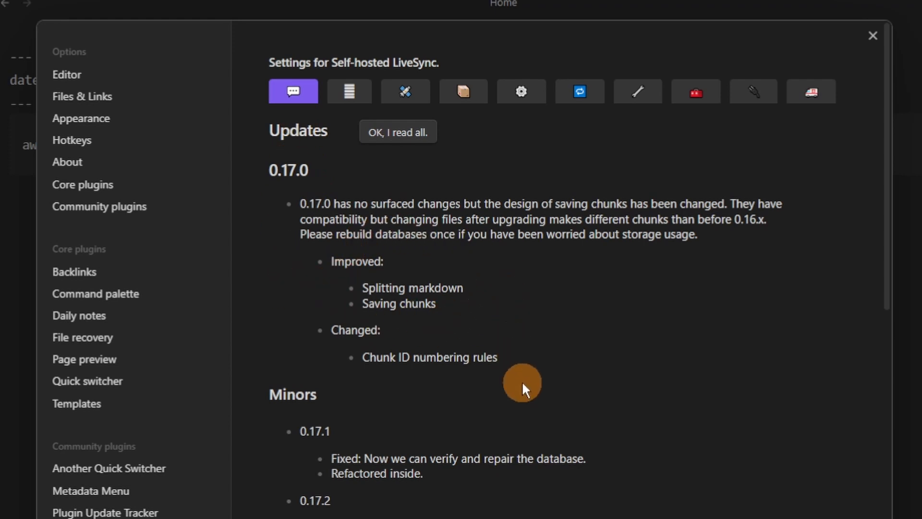
Review LiveSync's Setup wizard, Remote and Local Database, General, Sync and Hatch tabs
{"action": "left_click", "coordinate": [349, 91]}
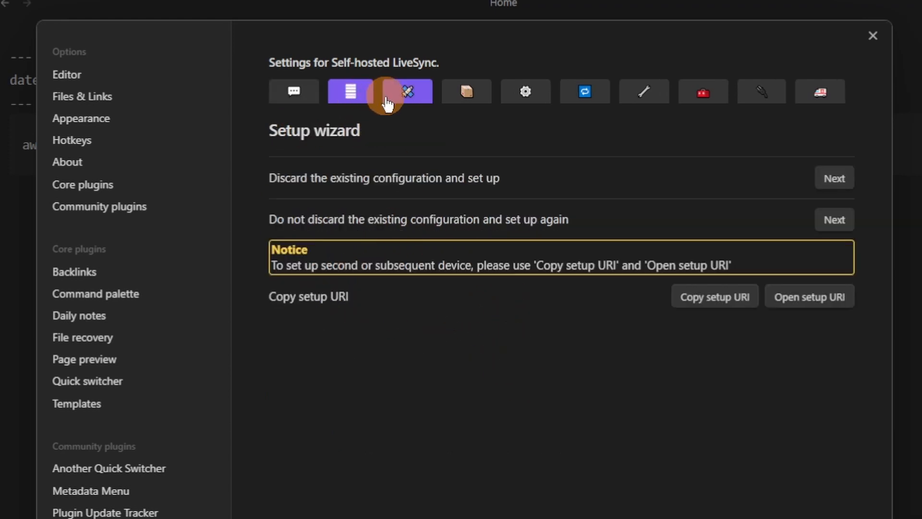
{"action": "left_click", "coordinate": [411, 91]}
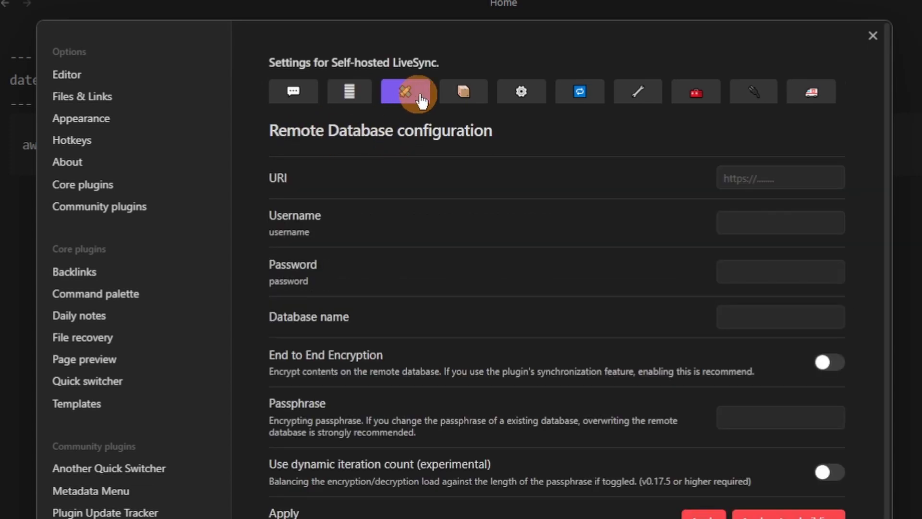
{"action": "left_click", "coordinate": [463, 91]}
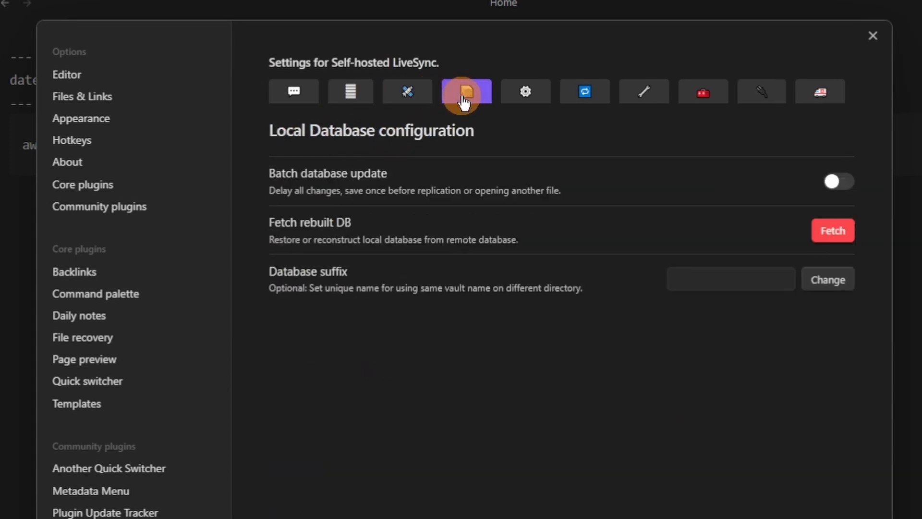
{"action": "left_click", "coordinate": [525, 91]}
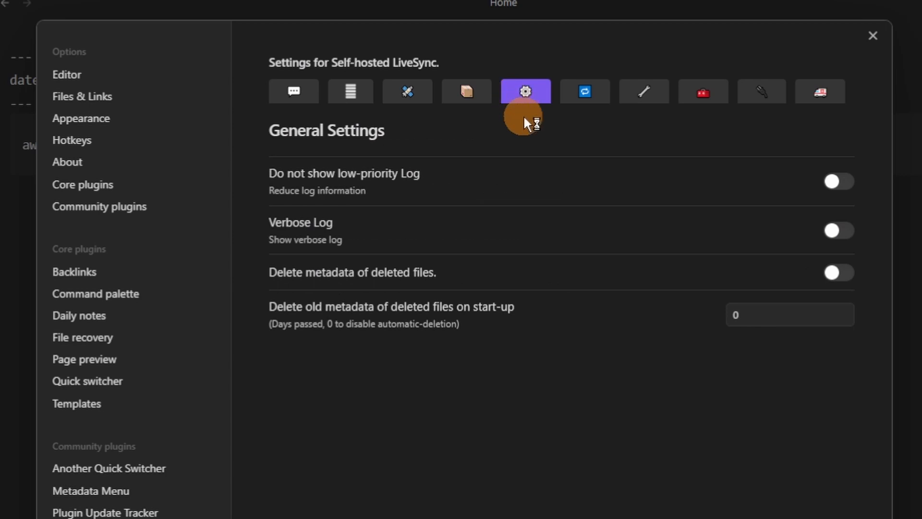
{"action": "left_click", "coordinate": [585, 91]}
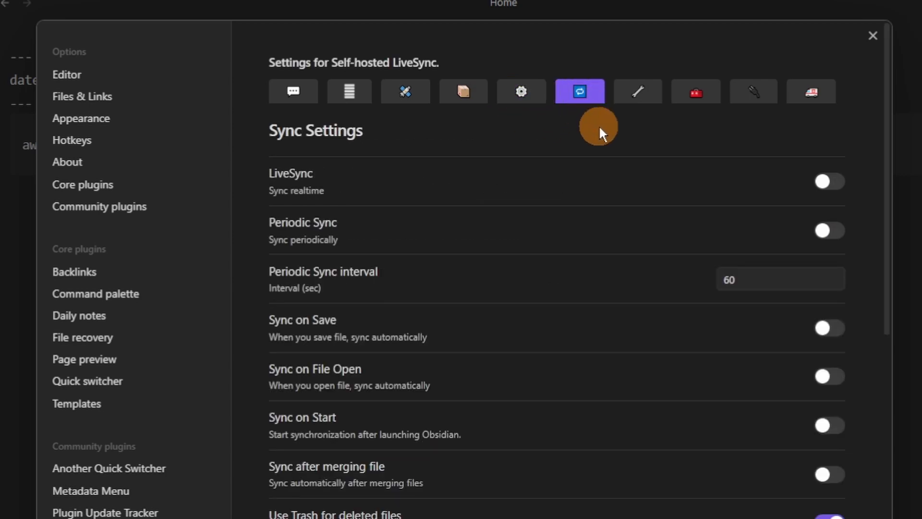
{"action": "scroll", "scroll_direction": "down", "scroll_amount": 3}
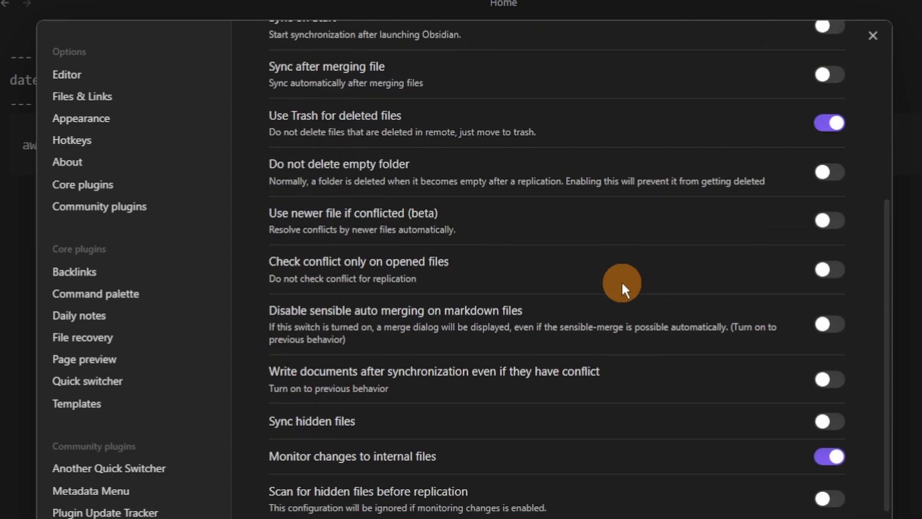
{"action": "left_click", "coordinate": [638, 92]}
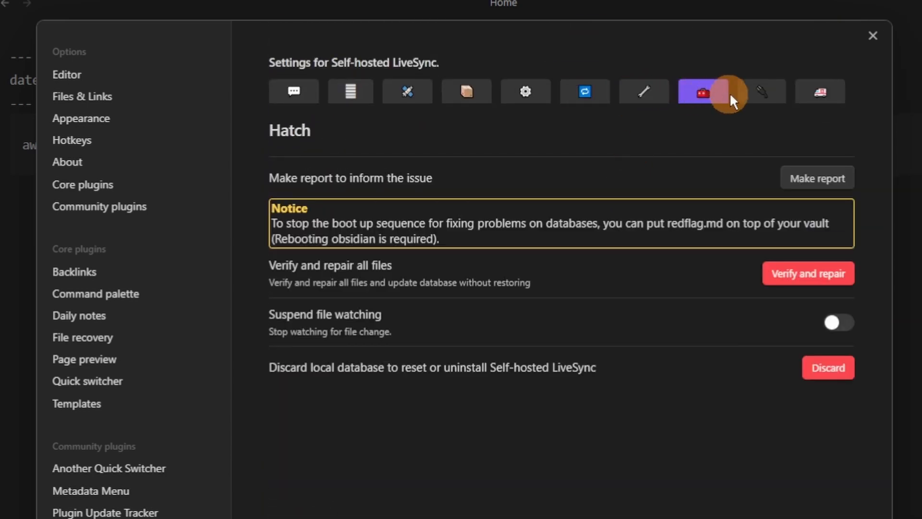
{"action": "left_click", "coordinate": [819, 91]}
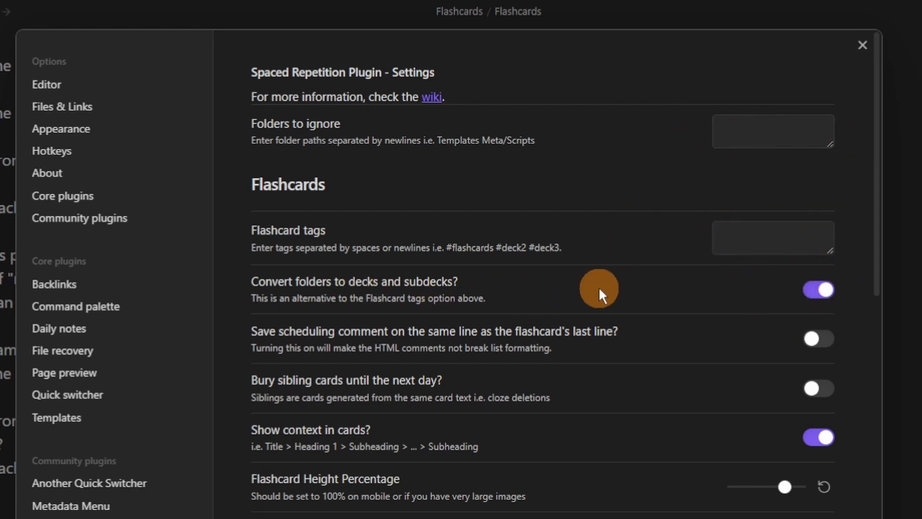
Scroll Spaced Repetition's flashcard, separator, UI and algorithm settings, then close Settings
{"action": "scroll", "scroll_direction": "down", "scroll_amount": 3}
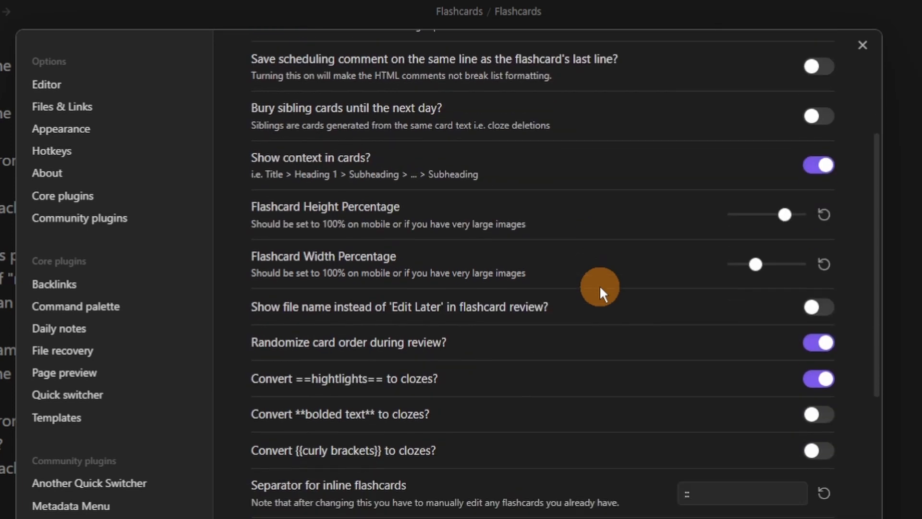
{"action": "scroll", "scroll_direction": "down", "scroll_amount": 3}
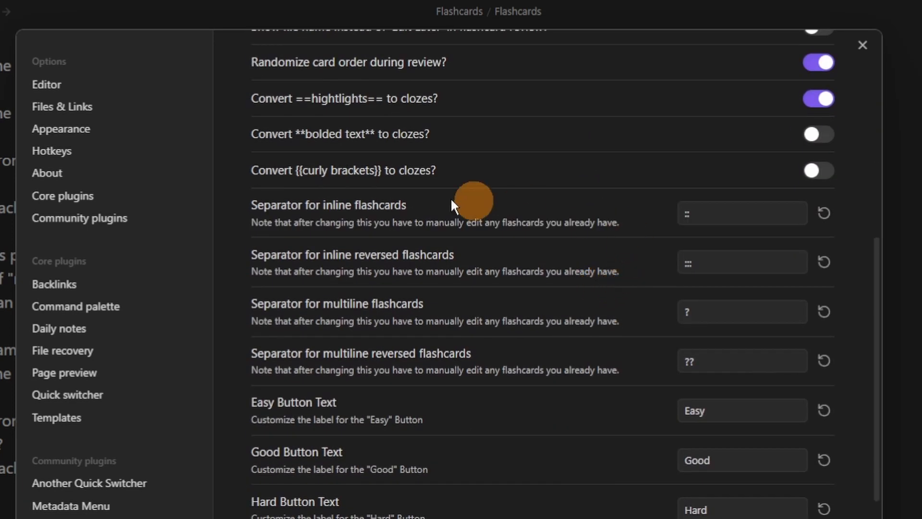
{"action": "mouse_move", "coordinate": [734, 300]}
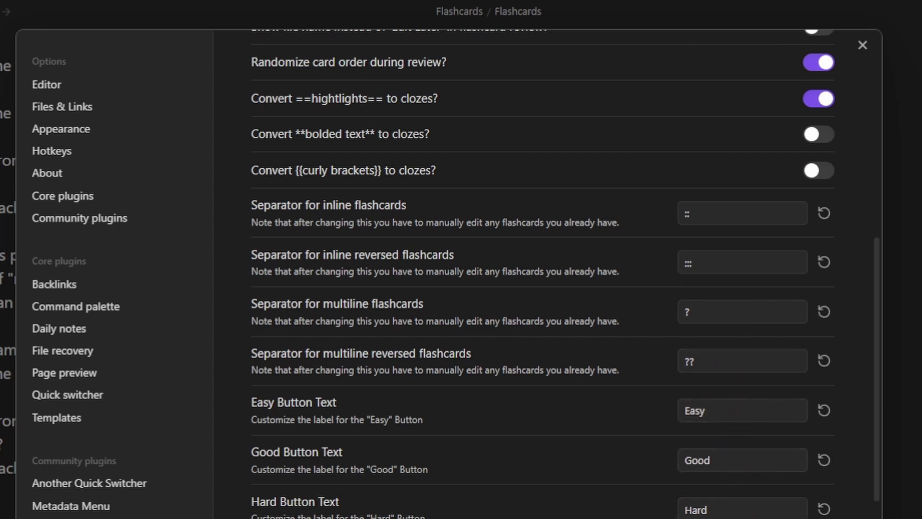
{"action": "scroll", "scroll_direction": "down", "scroll_amount": 3}
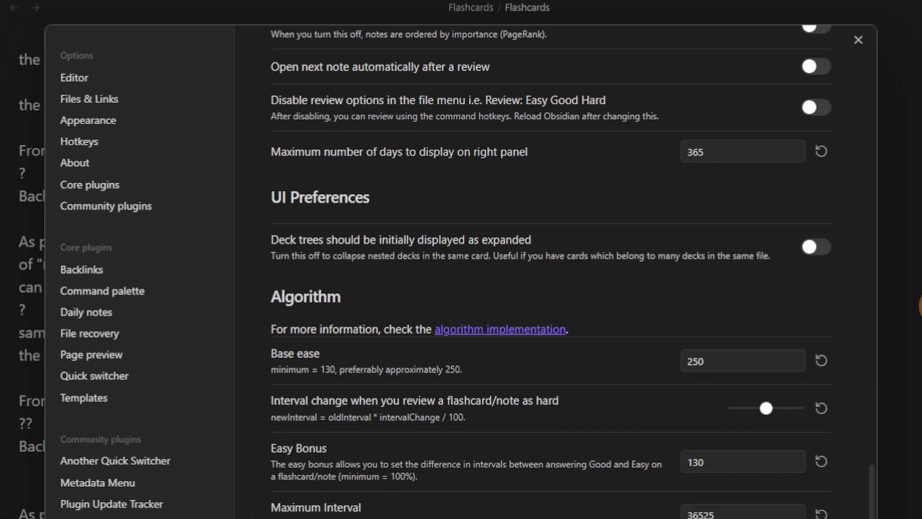
{"action": "left_click", "coordinate": [858, 39]}
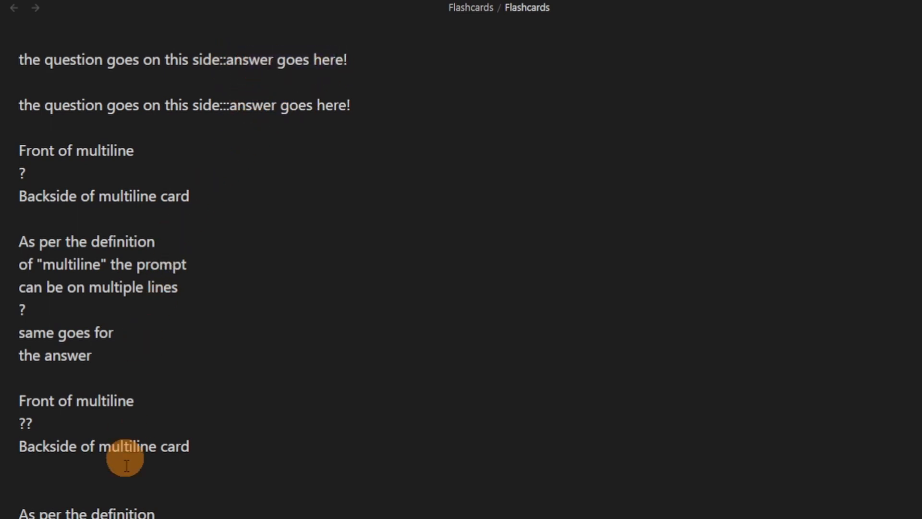
Review the Flashcards note cards, rating the multiline card Good and the question card Hard
{"action": "scroll", "scroll_direction": "down", "scroll_amount": 3}
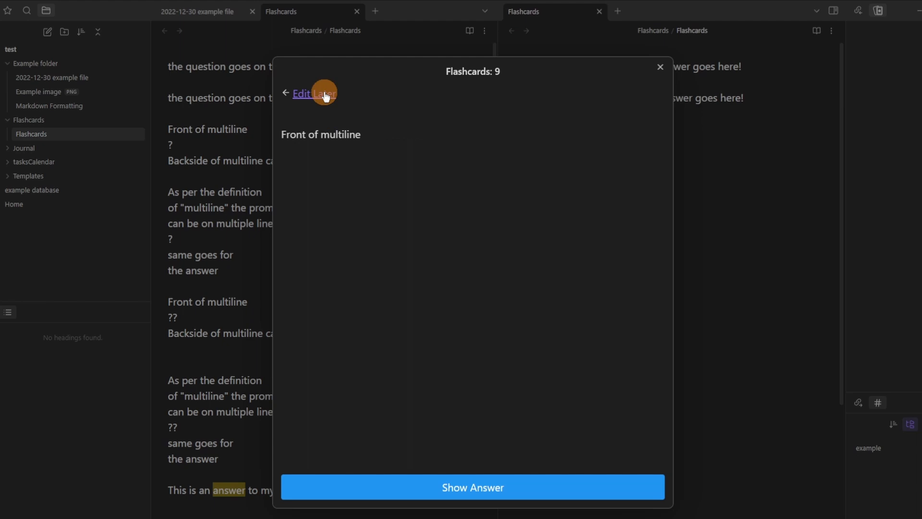
{"action": "mouse_move", "coordinate": [513, 37]}
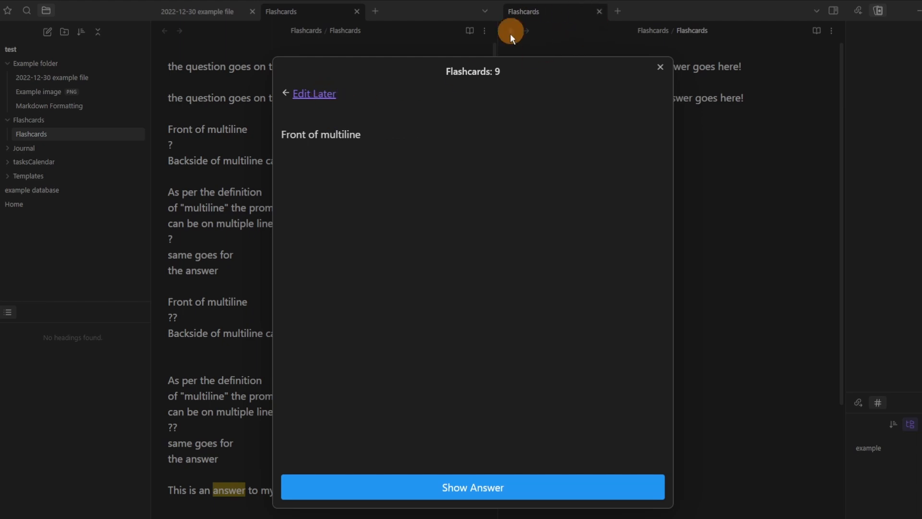
{"action": "left_click", "coordinate": [473, 487]}
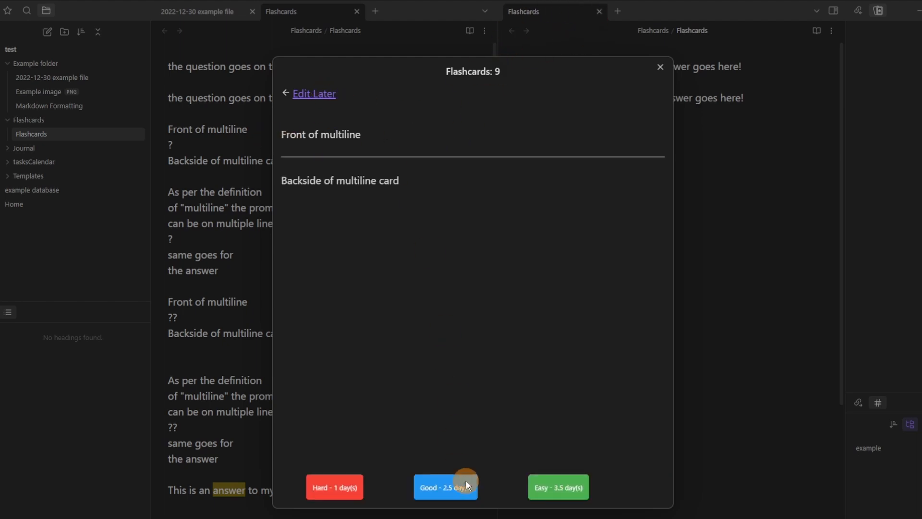
{"action": "left_click", "coordinate": [466, 486]}
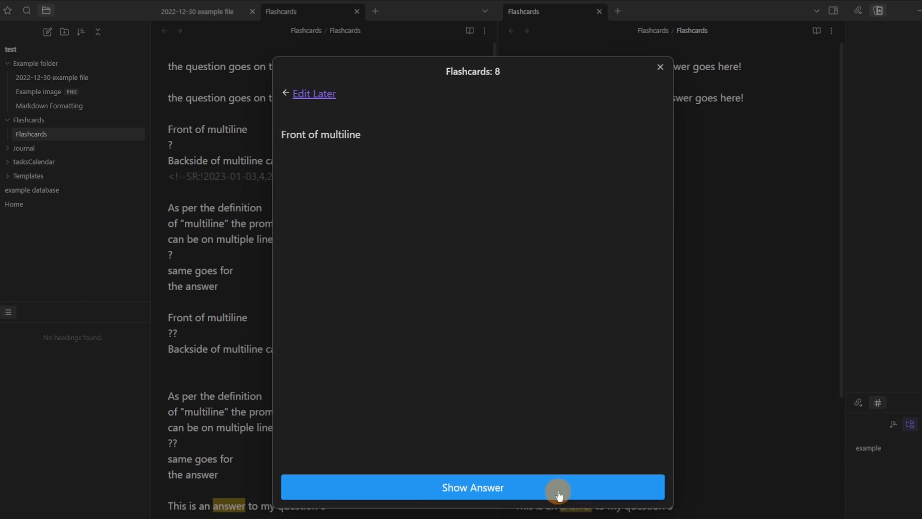
{"action": "left_click", "coordinate": [557, 492]}
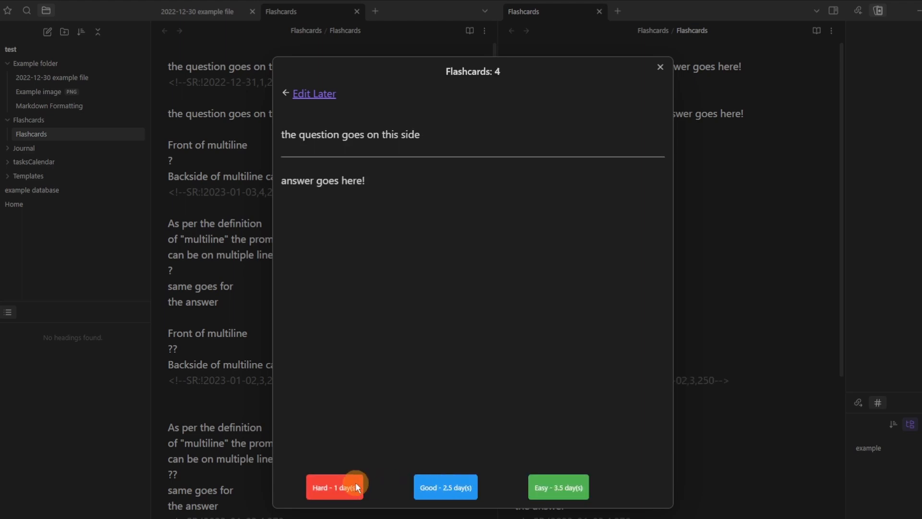
{"action": "left_click", "coordinate": [335, 487]}
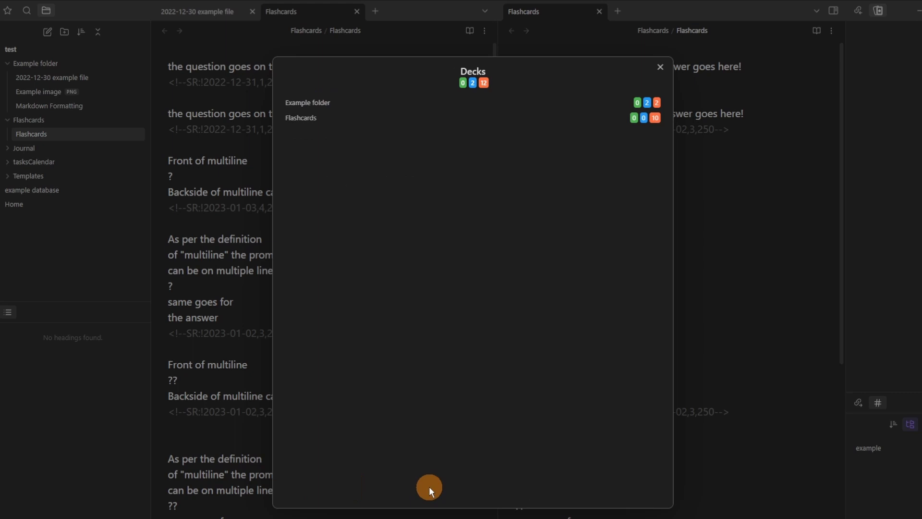
{"action": "mouse_move", "coordinate": [705, 139]}
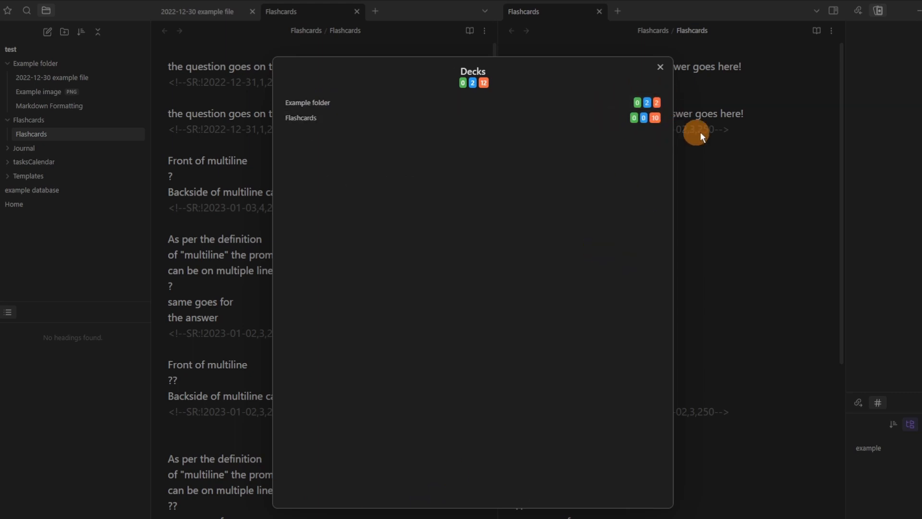
Dismiss the decks overview, then reveal the question 5 cloze word and grade it Good
{"action": "left_click", "coordinate": [660, 66]}
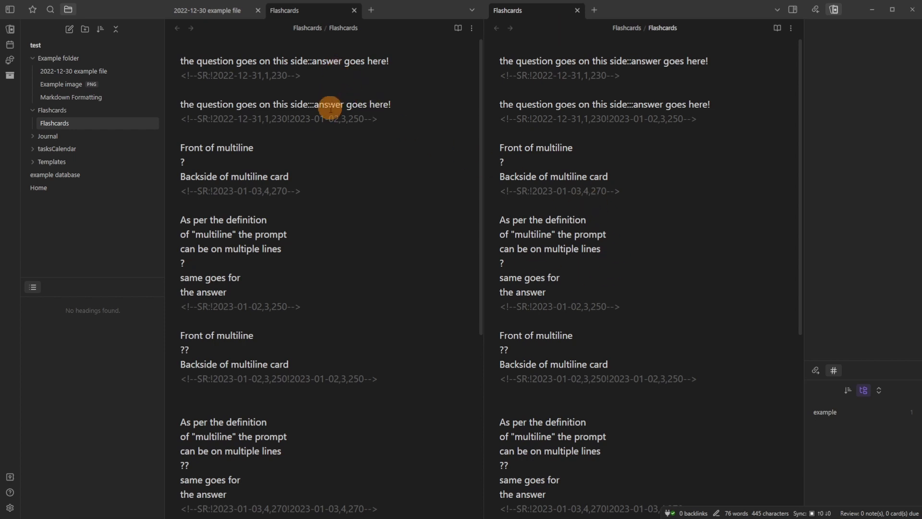
{"action": "mouse_move", "coordinate": [278, 365]}
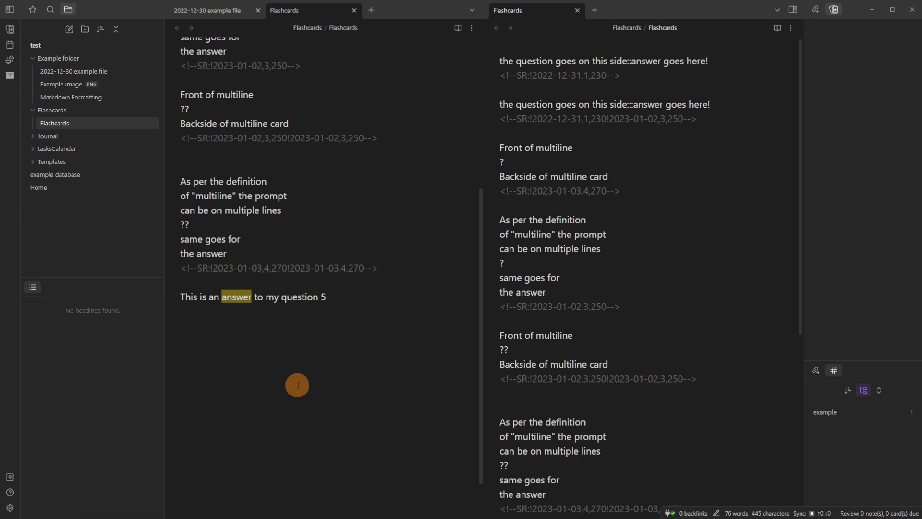
{"action": "mouse_move", "coordinate": [9, 29]}
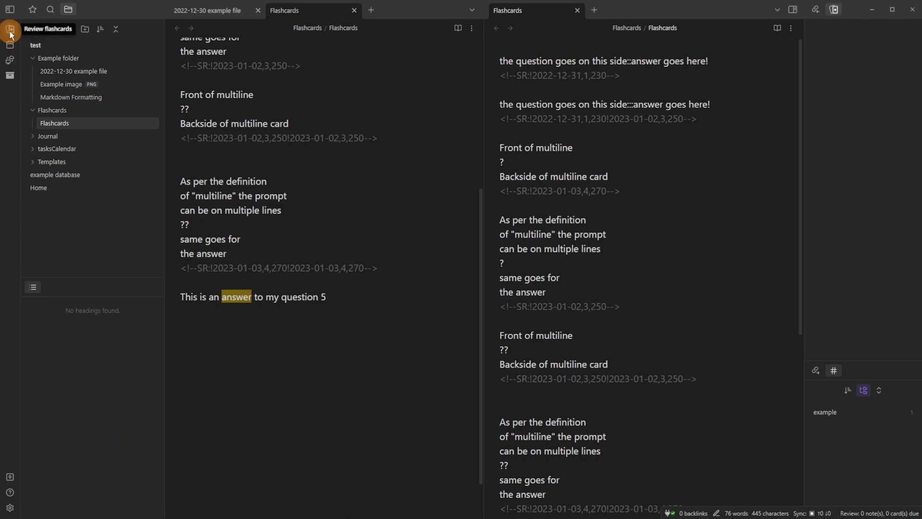
{"action": "left_click", "coordinate": [8, 33]}
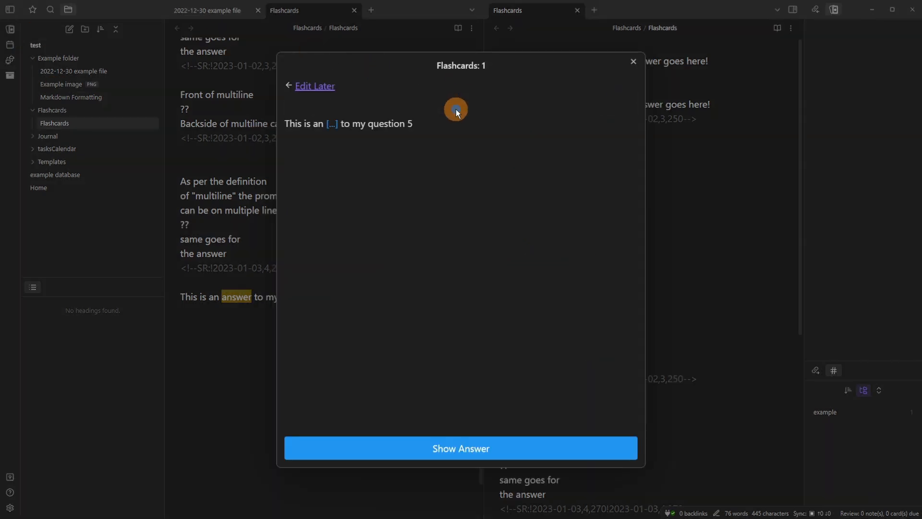
{"action": "left_click", "coordinate": [461, 448]}
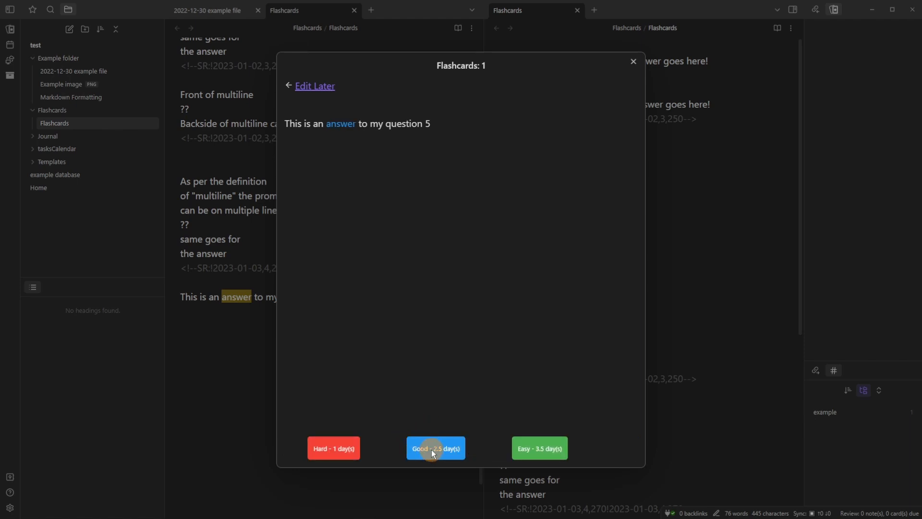
{"action": "left_click", "coordinate": [435, 448]}
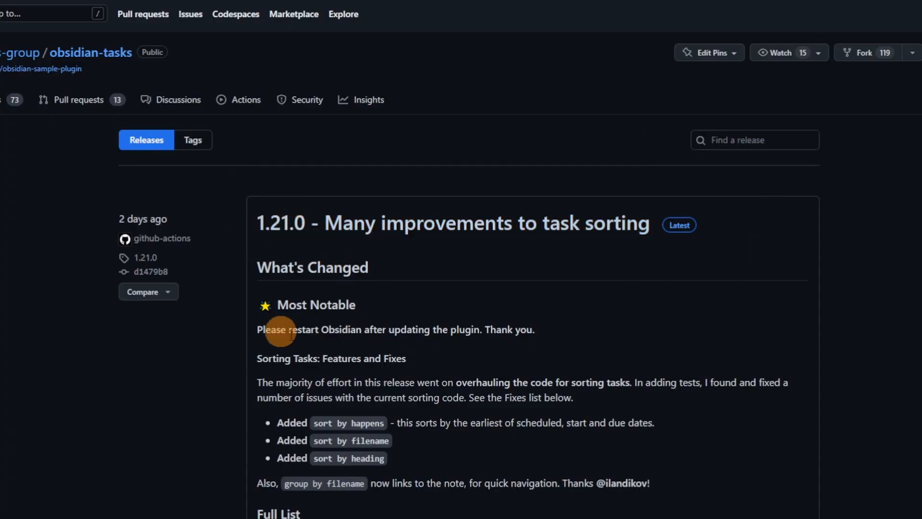
Read the Tasks 1.21.0 release notes through New Contributors, then scroll to the obsidian-tasks README
{"action": "scroll", "scroll_direction": "down", "scroll_amount": 3}
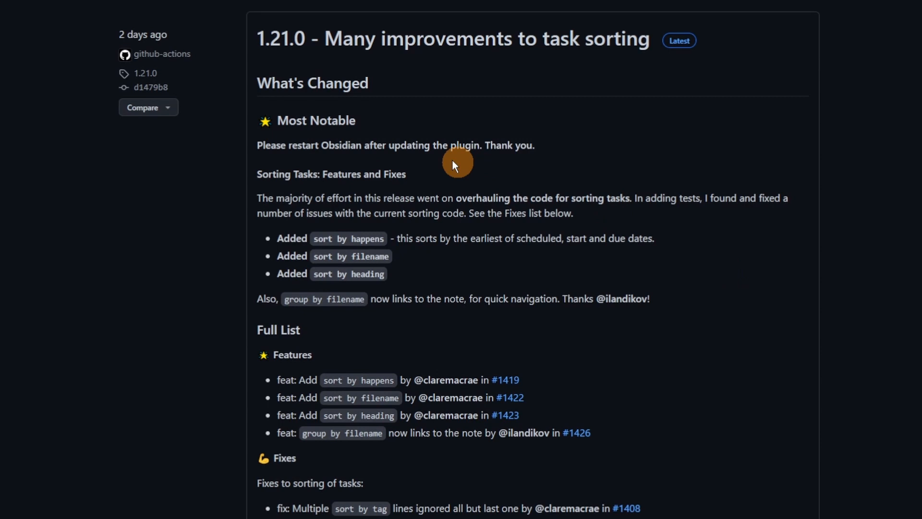
{"action": "mouse_move", "coordinate": [451, 163]}
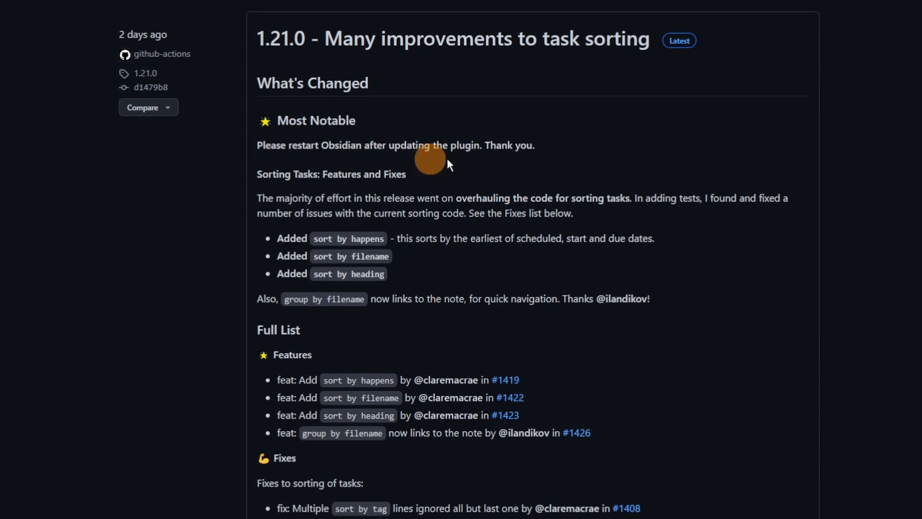
{"action": "scroll", "scroll_direction": "down", "scroll_amount": 3}
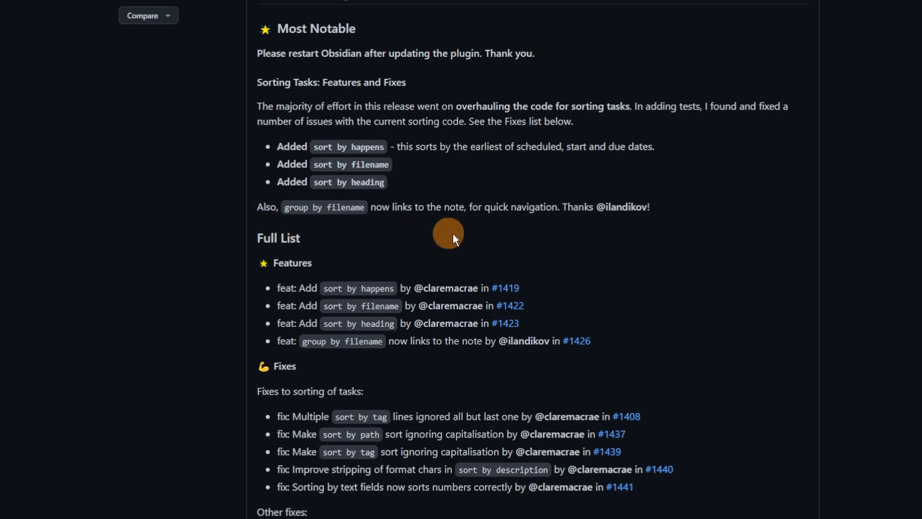
{"action": "scroll", "scroll_direction": "down", "scroll_amount": 3}
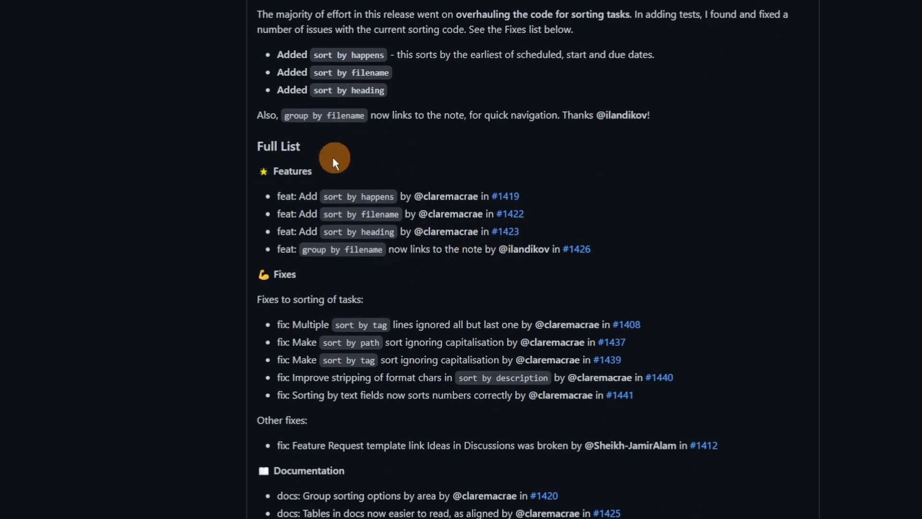
{"action": "mouse_move", "coordinate": [424, 229]}
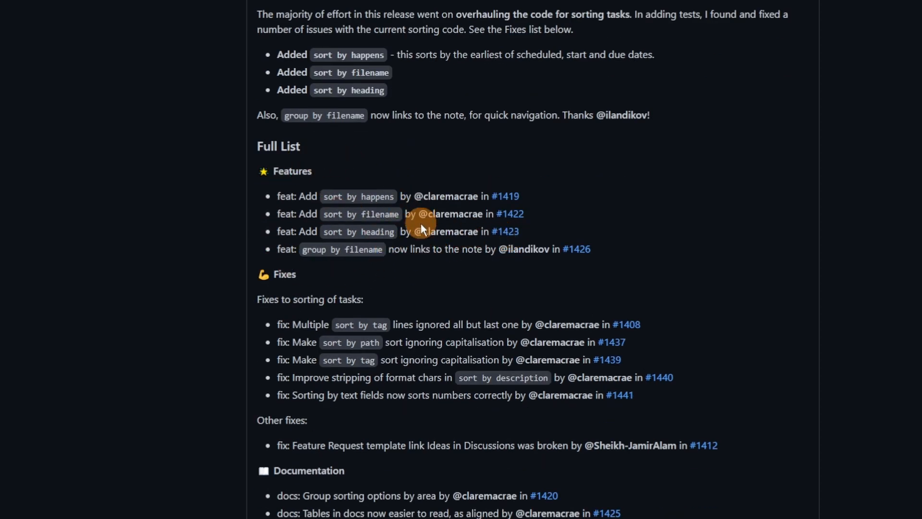
{"action": "scroll", "scroll_direction": "down", "scroll_amount": 3}
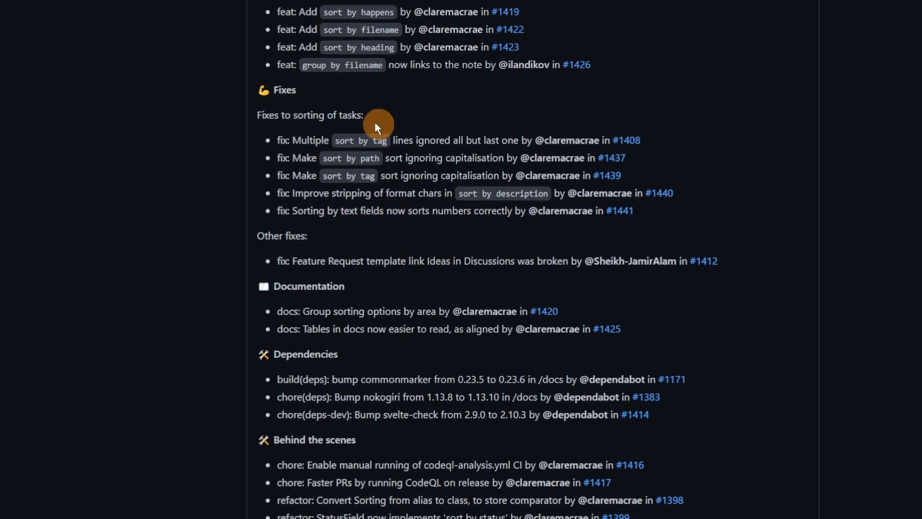
{"action": "mouse_move", "coordinate": [407, 246]}
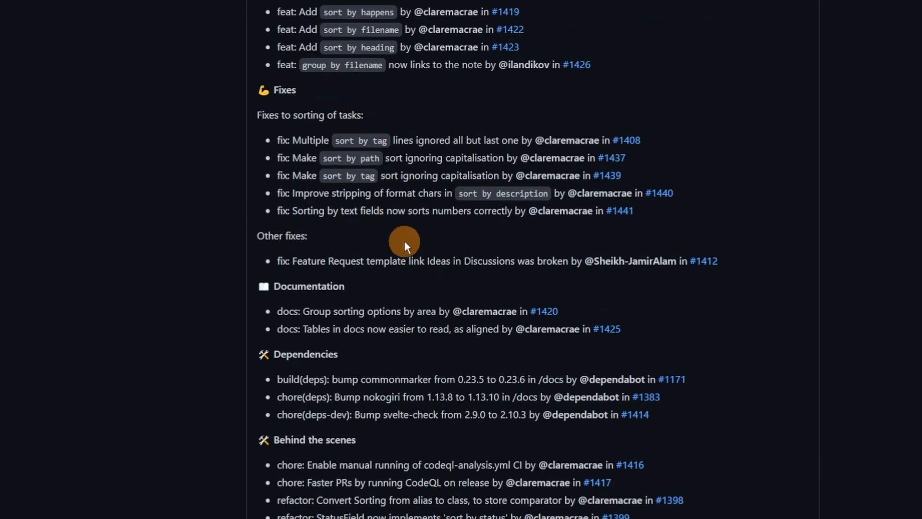
{"action": "scroll", "scroll_direction": "down", "scroll_amount": 3}
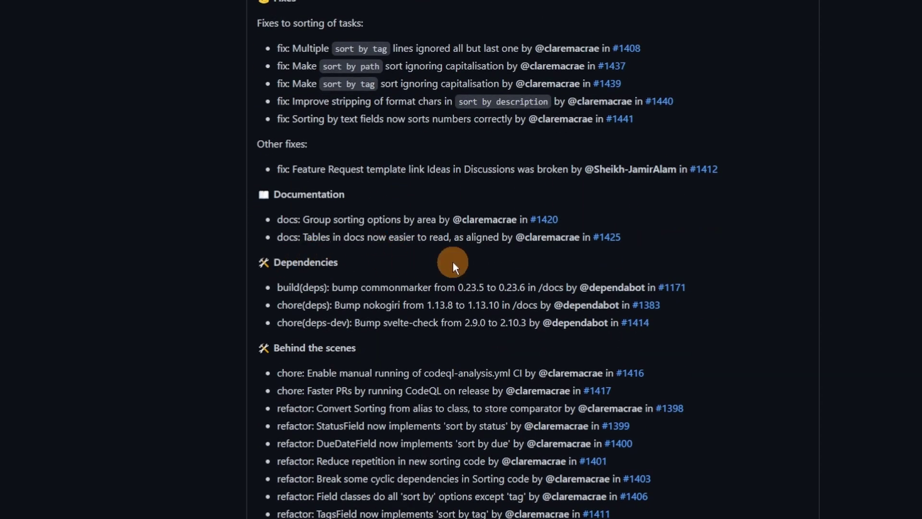
{"action": "scroll", "scroll_direction": "down", "scroll_amount": 3}
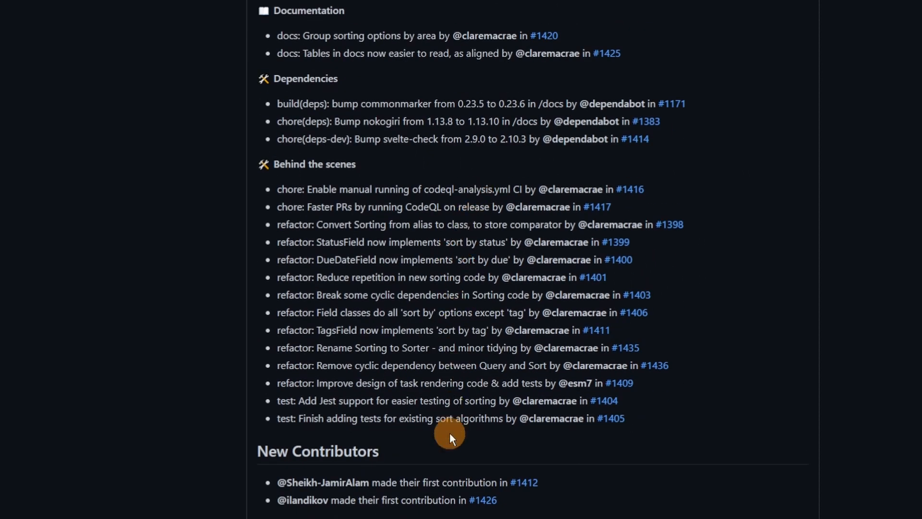
{"action": "mouse_move", "coordinate": [726, 79]}
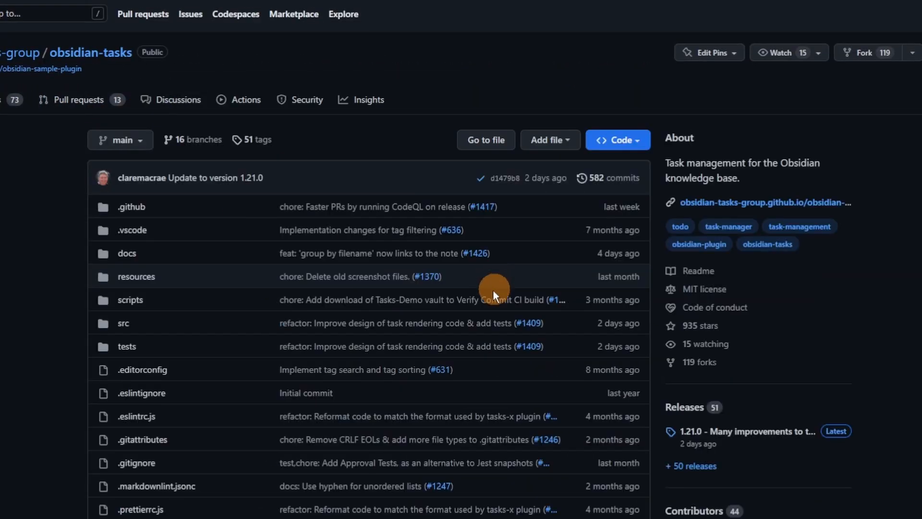
{"action": "scroll", "scroll_direction": "down", "scroll_amount": 3}
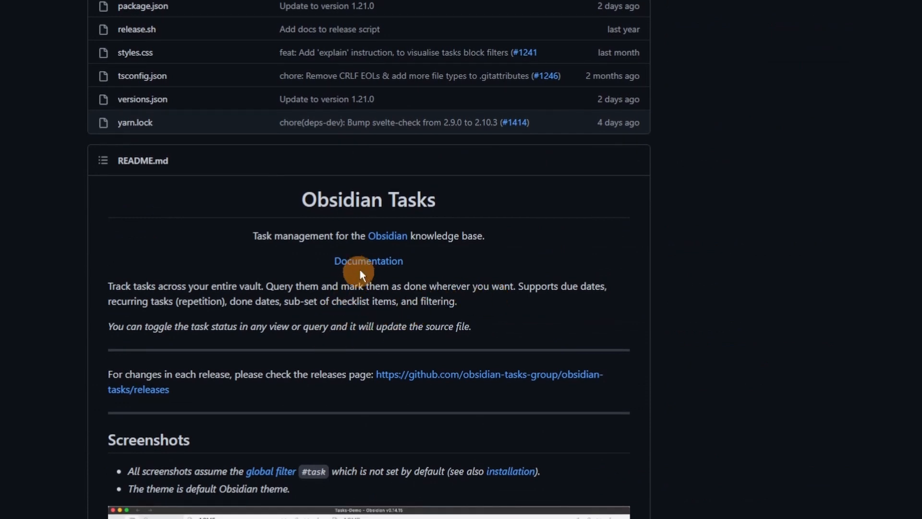
Open the Tasks documentation, browse the Quick Reference table, then go to the How Tos page
{"action": "left_click", "coordinate": [368, 261]}
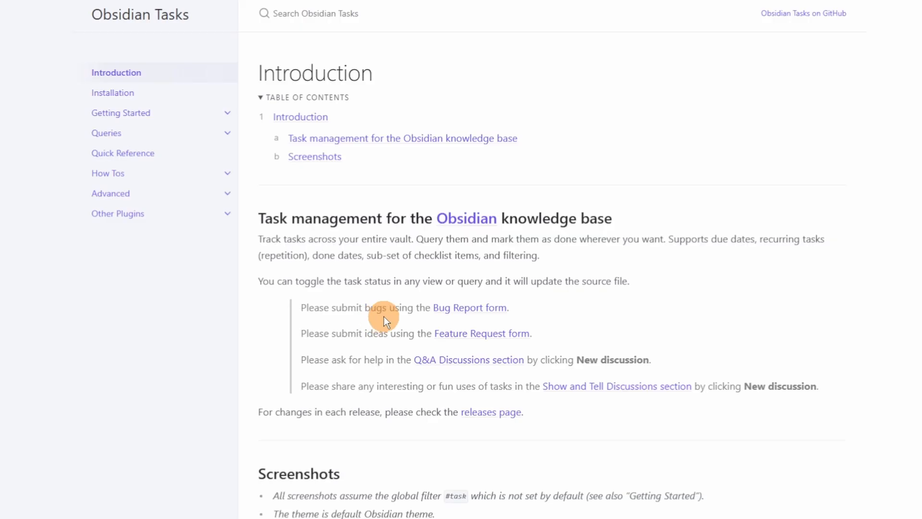
{"action": "mouse_move", "coordinate": [437, 193]}
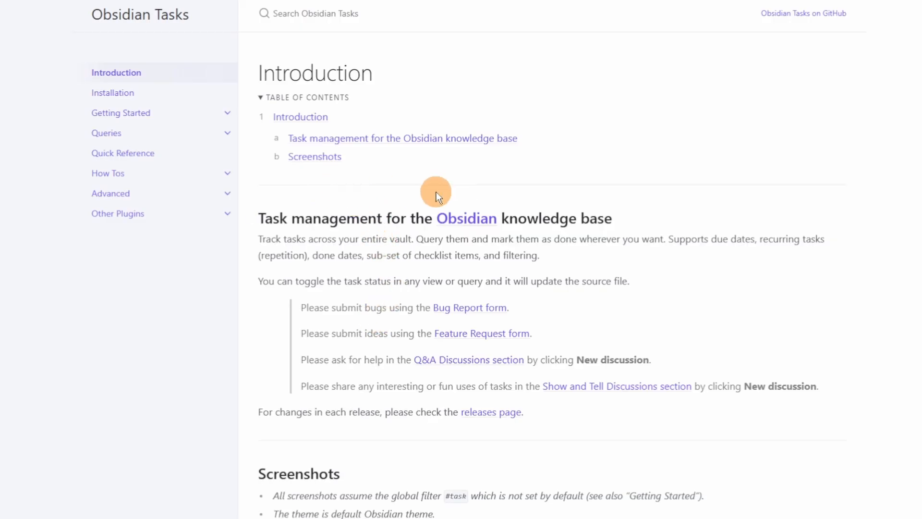
{"action": "mouse_move", "coordinate": [138, 108]}
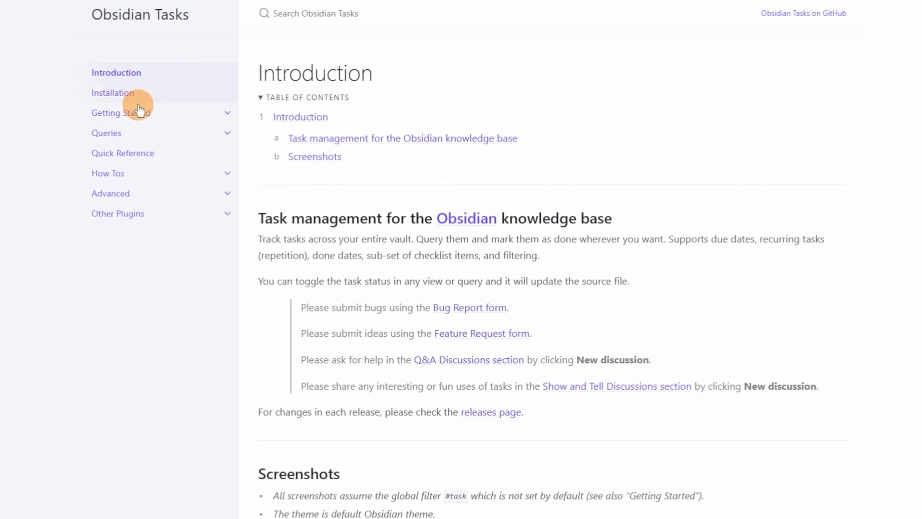
{"action": "left_click", "coordinate": [123, 153]}
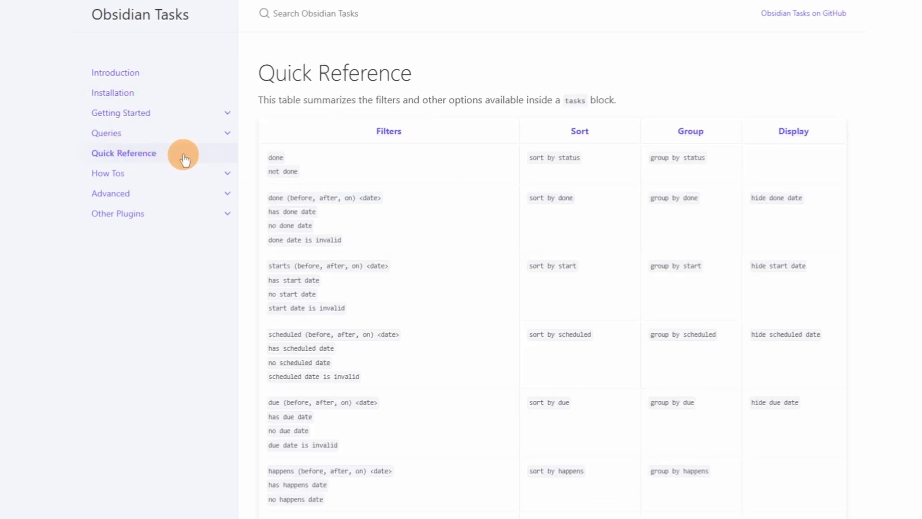
{"action": "scroll", "scroll_direction": "down", "scroll_amount": 3}
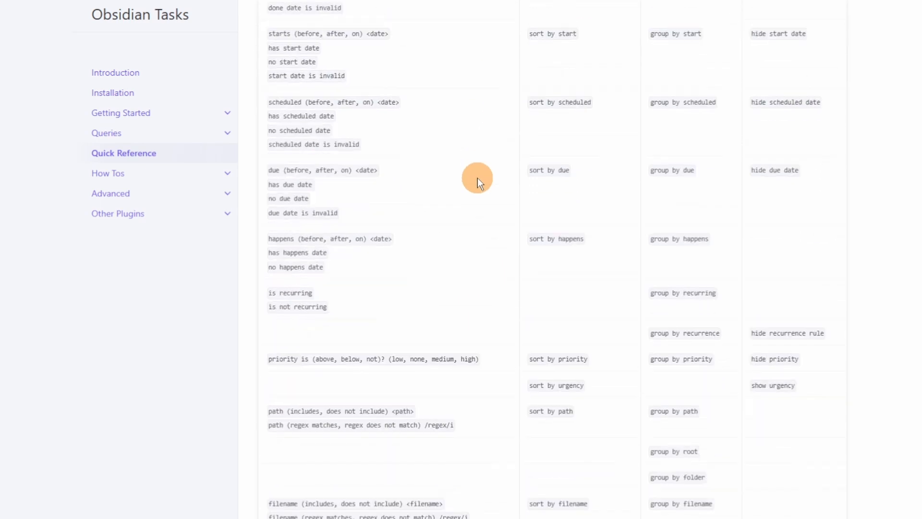
{"action": "scroll", "scroll_direction": "down", "scroll_amount": 3}
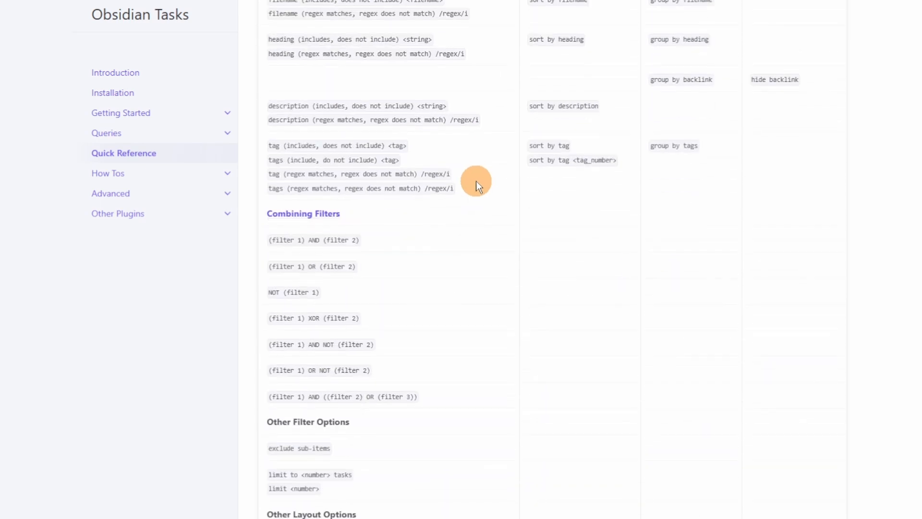
{"action": "scroll", "scroll_direction": "down", "scroll_amount": 3}
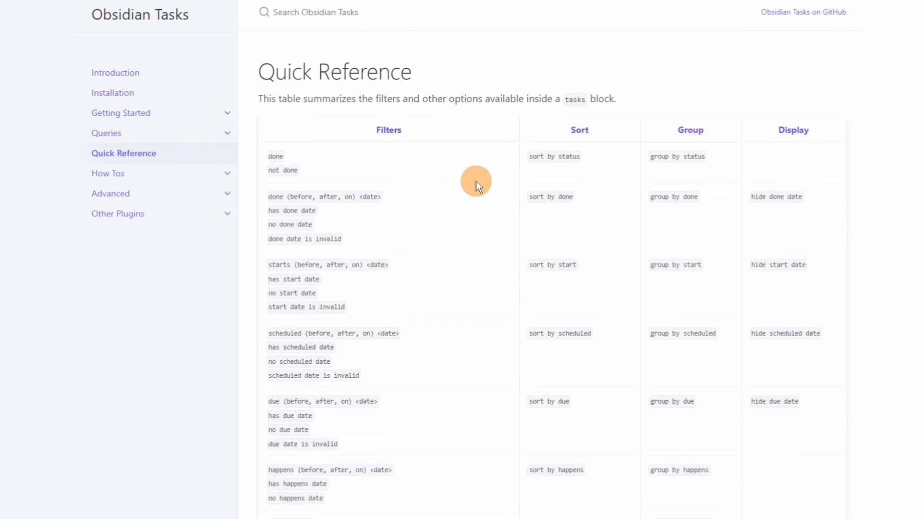
{"action": "mouse_move", "coordinate": [584, 164]}
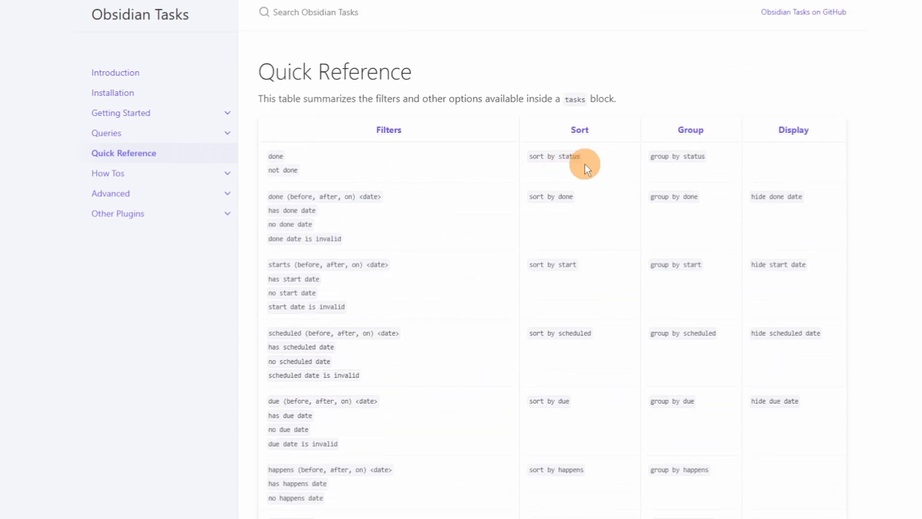
{"action": "left_click", "coordinate": [108, 173]}
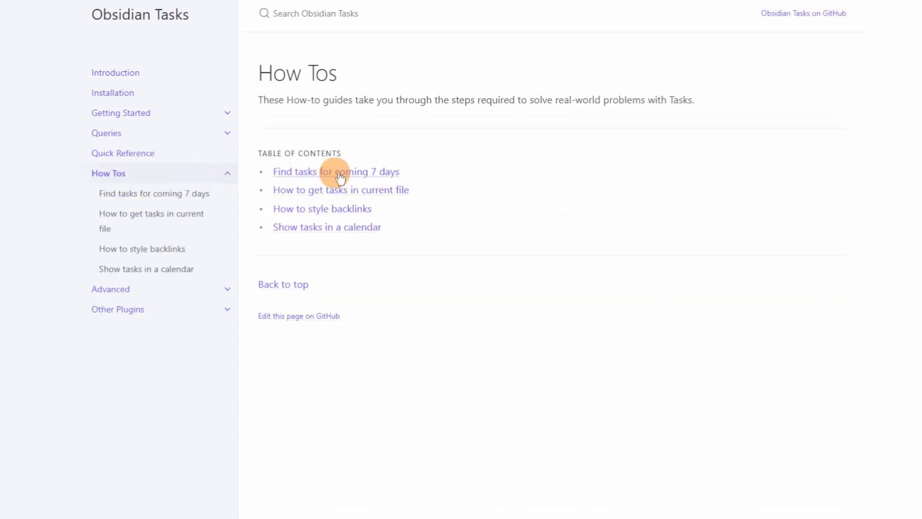
{"action": "mouse_move", "coordinate": [315, 251]}
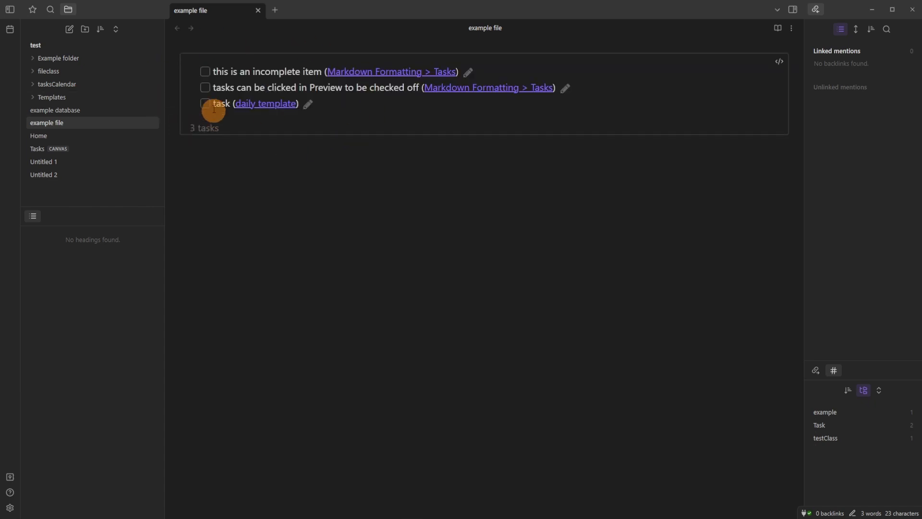
Open 'example file' in Obsidian to display its Tasks query listing three tasks
{"action": "left_click", "coordinate": [265, 103]}
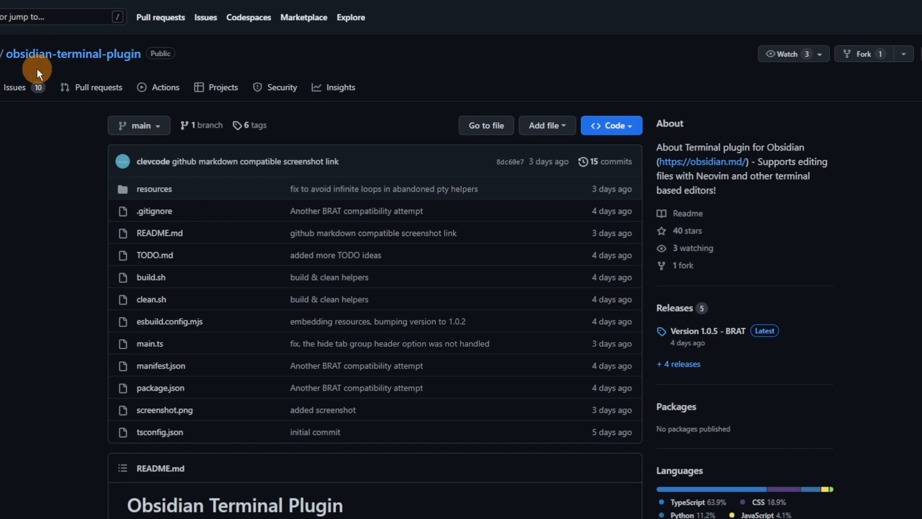
Scroll the obsidian-terminal-plugin README through its Dependencies and Notes sections
{"action": "scroll", "scroll_direction": "down", "scroll_amount": 3}
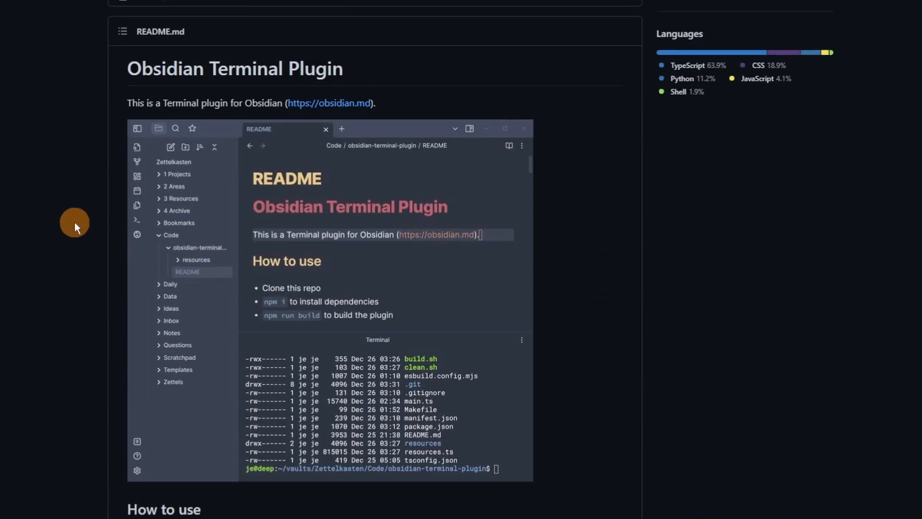
{"action": "mouse_move", "coordinate": [566, 293]}
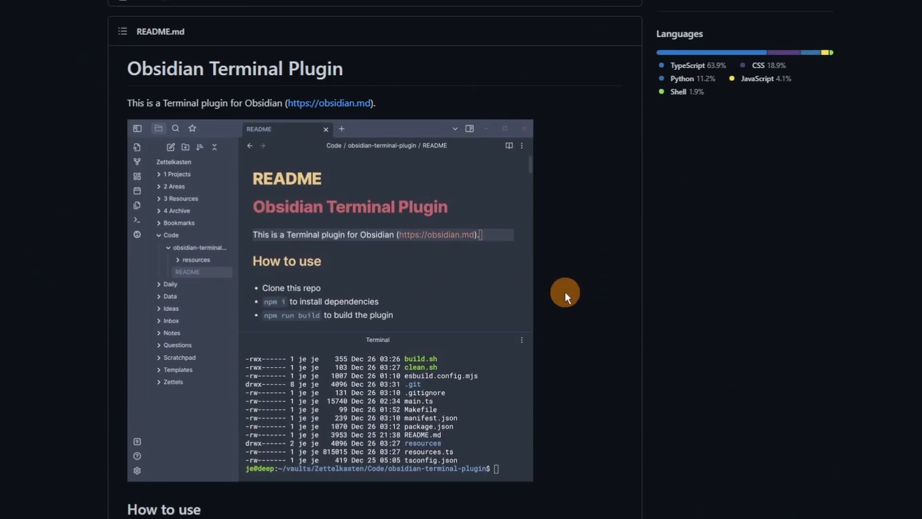
{"action": "scroll", "scroll_direction": "down", "scroll_amount": 3}
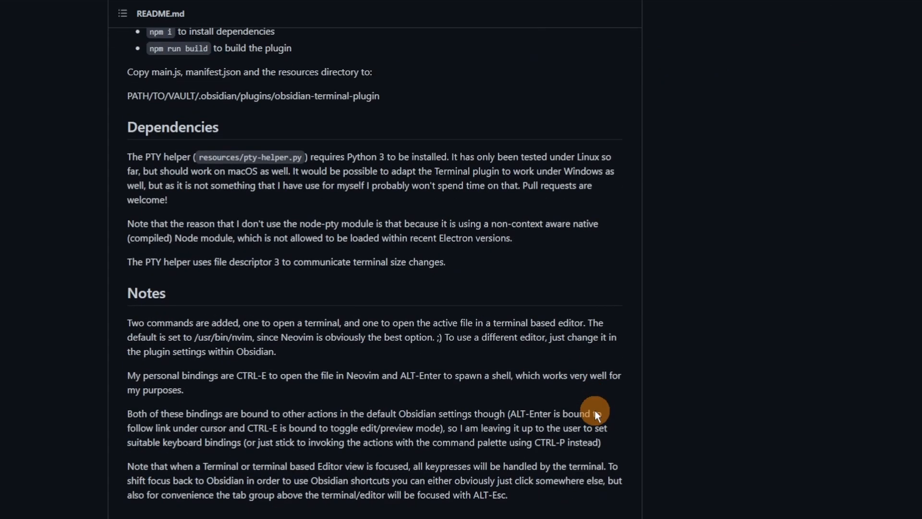
{"action": "scroll", "scroll_direction": "down", "scroll_amount": 3}
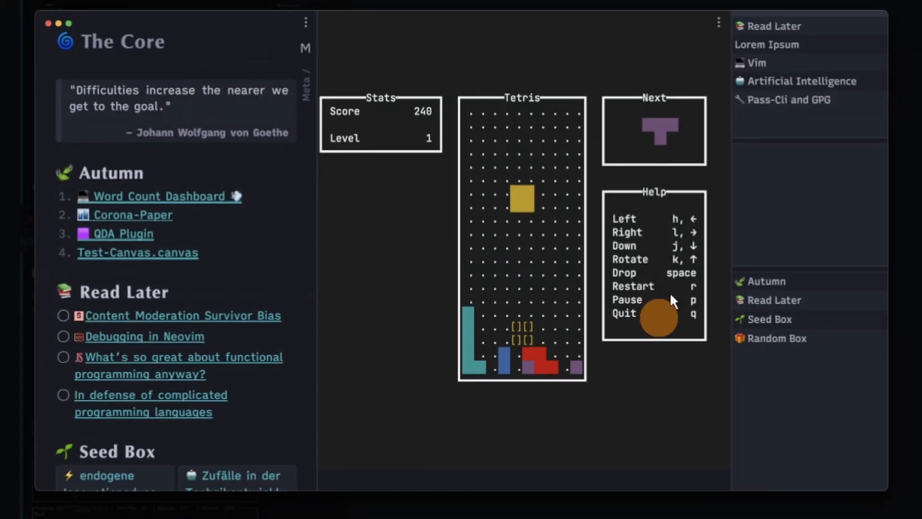
{"action": "mouse_move", "coordinate": [293, 79]}
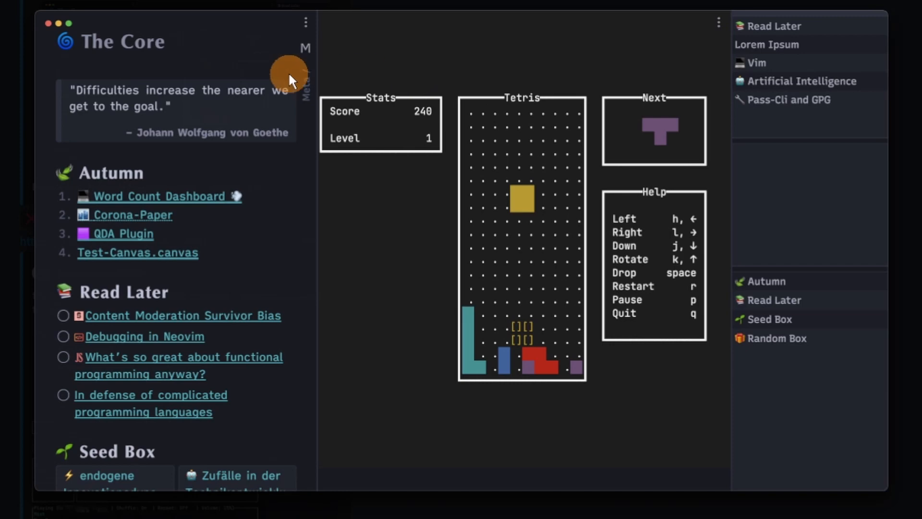